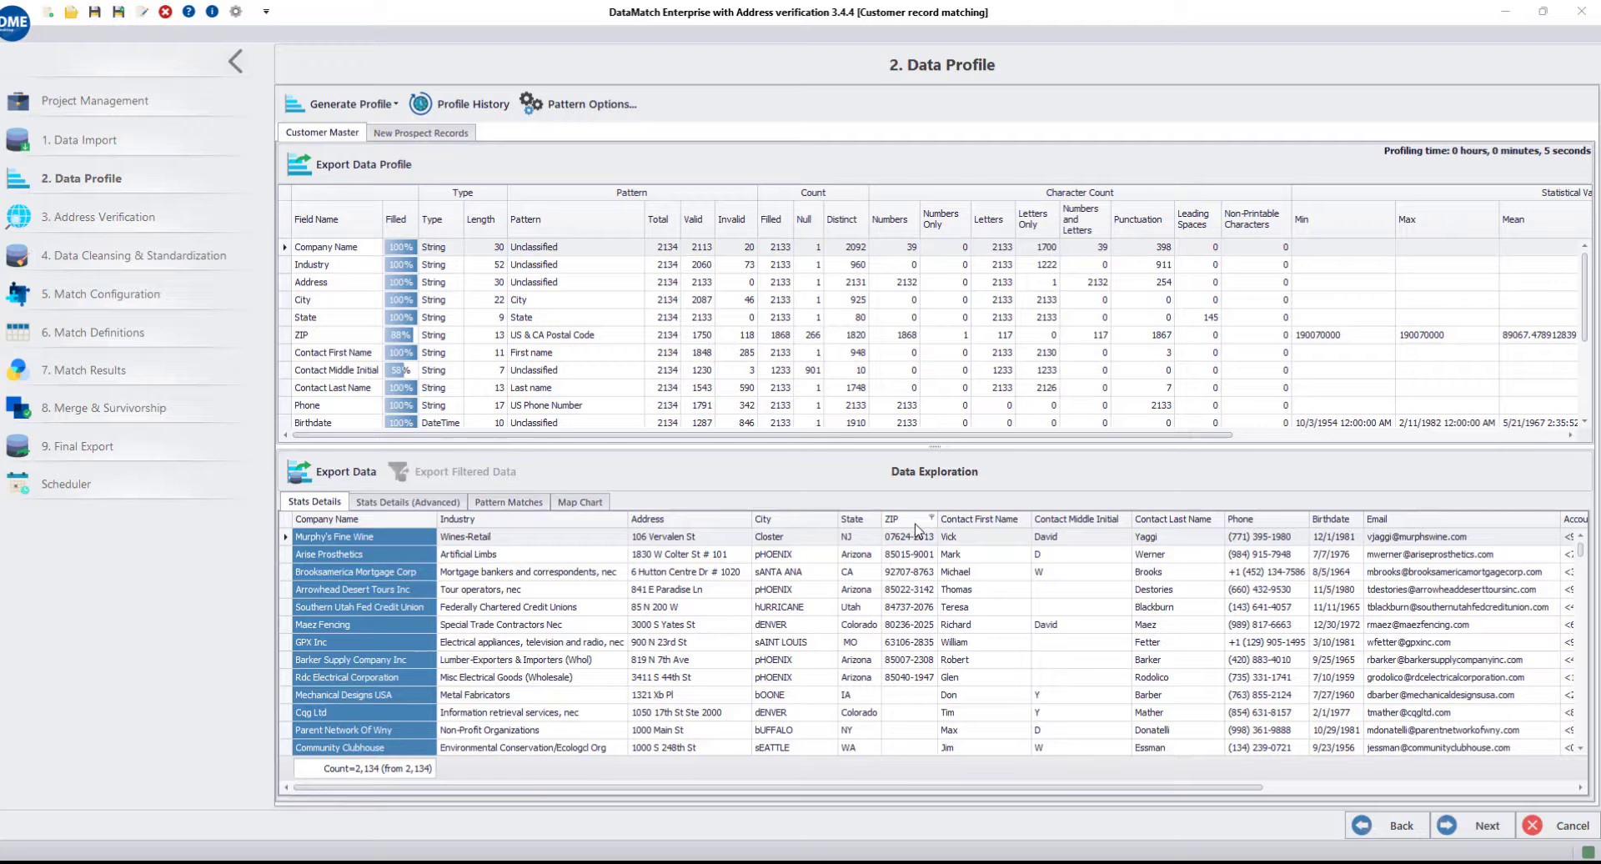
{"action": "mouse_move", "coordinate": [112, 220]}
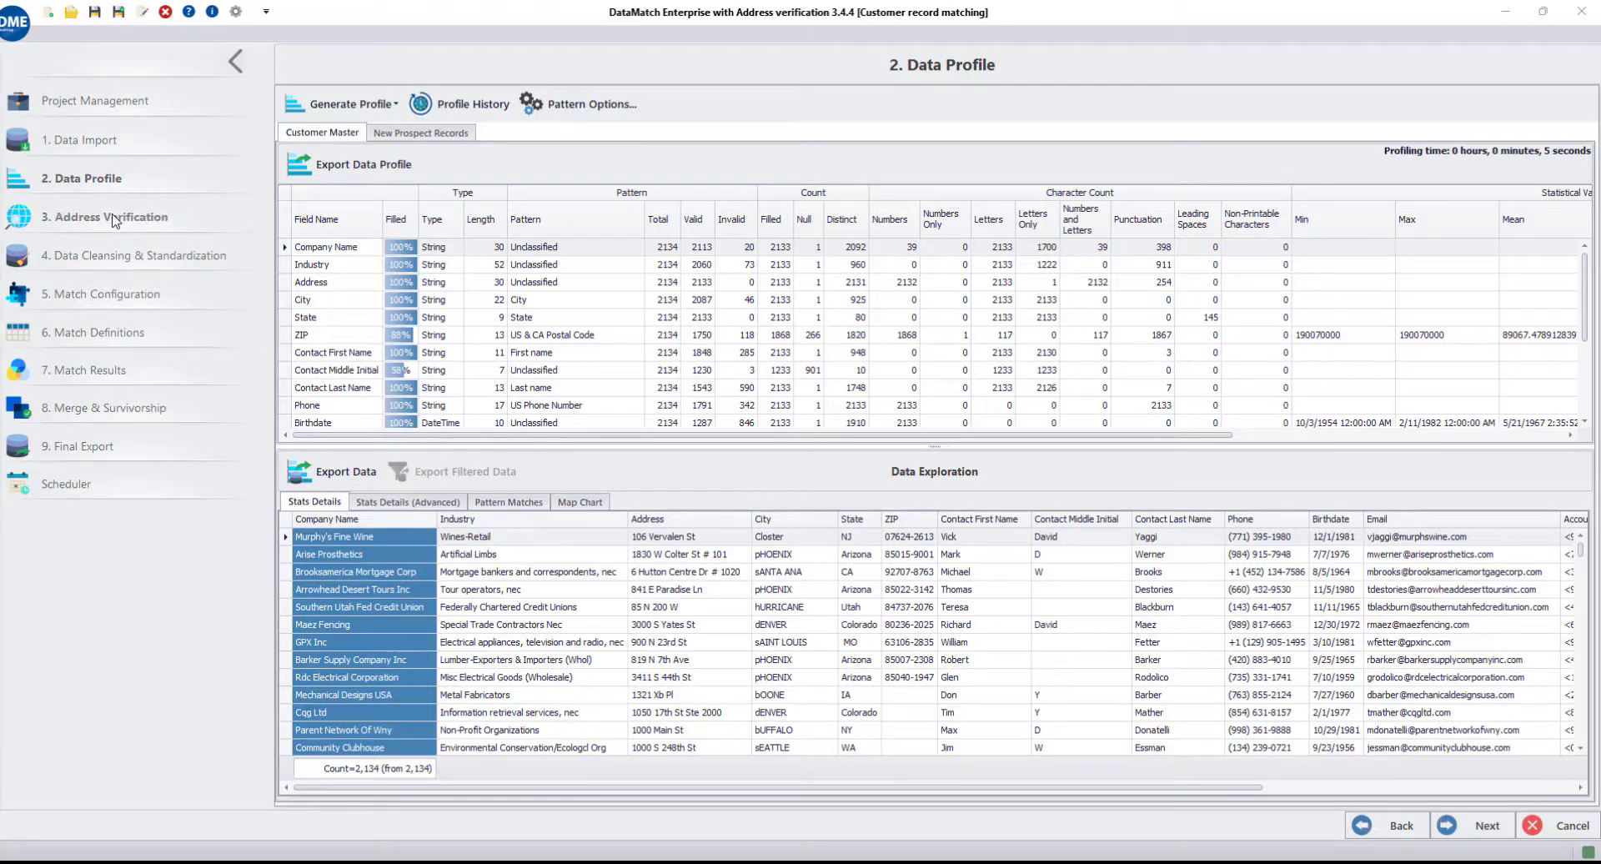
Step: Switch from the data profile to the 3. Address Verification workflow step
{"action": "left_click", "coordinate": [105, 217]}
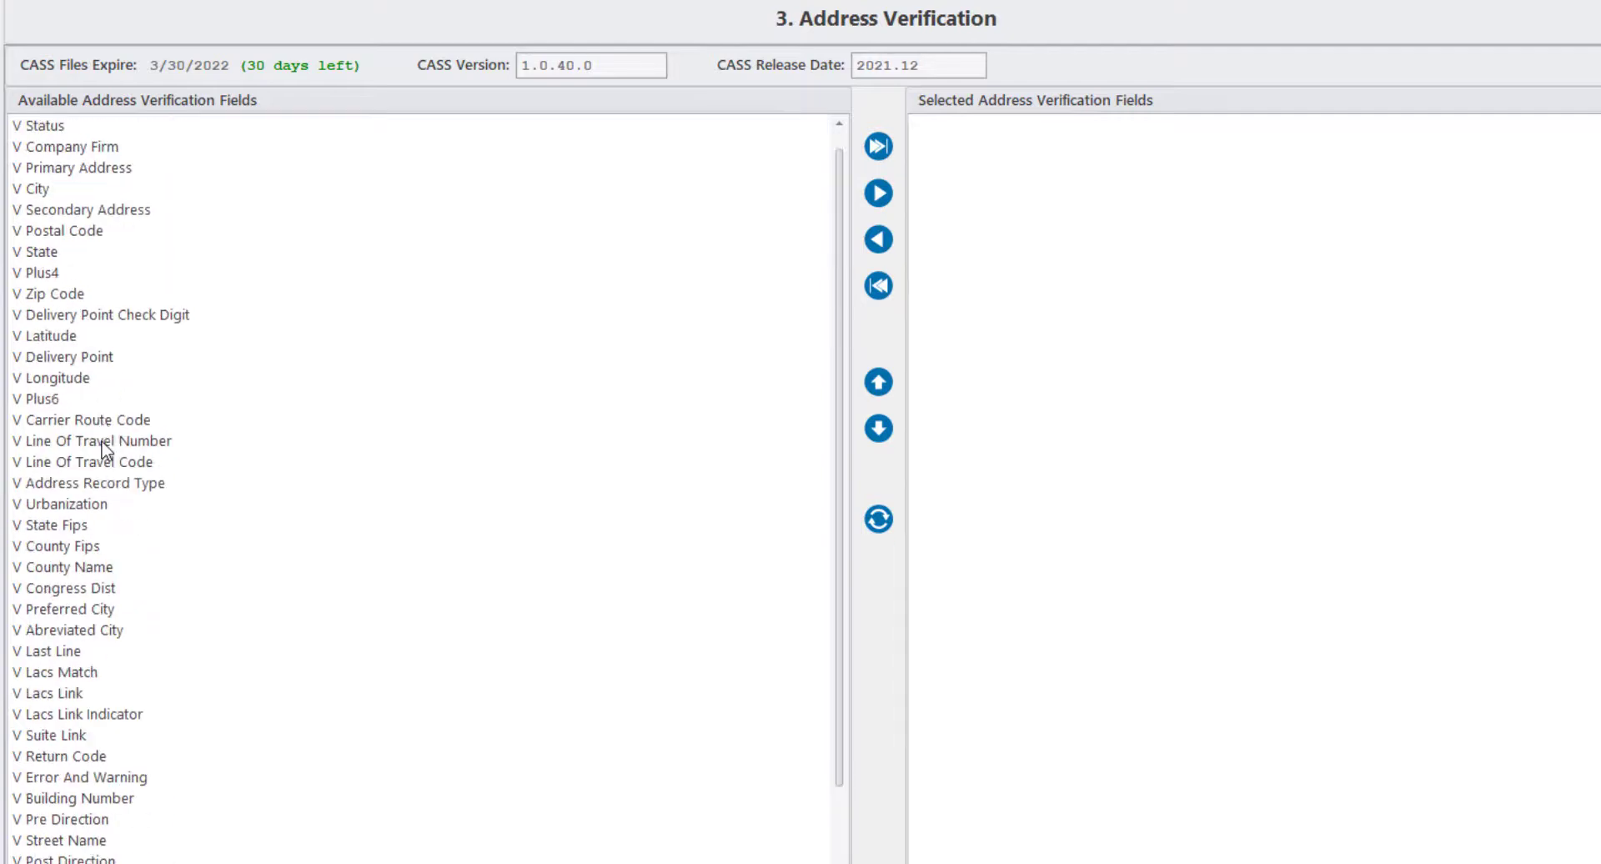
Step: Move V Primary Address, V City and V State from Available to the Selected verification fields
{"action": "scroll", "scroll_direction": "up", "scroll_amount": 3}
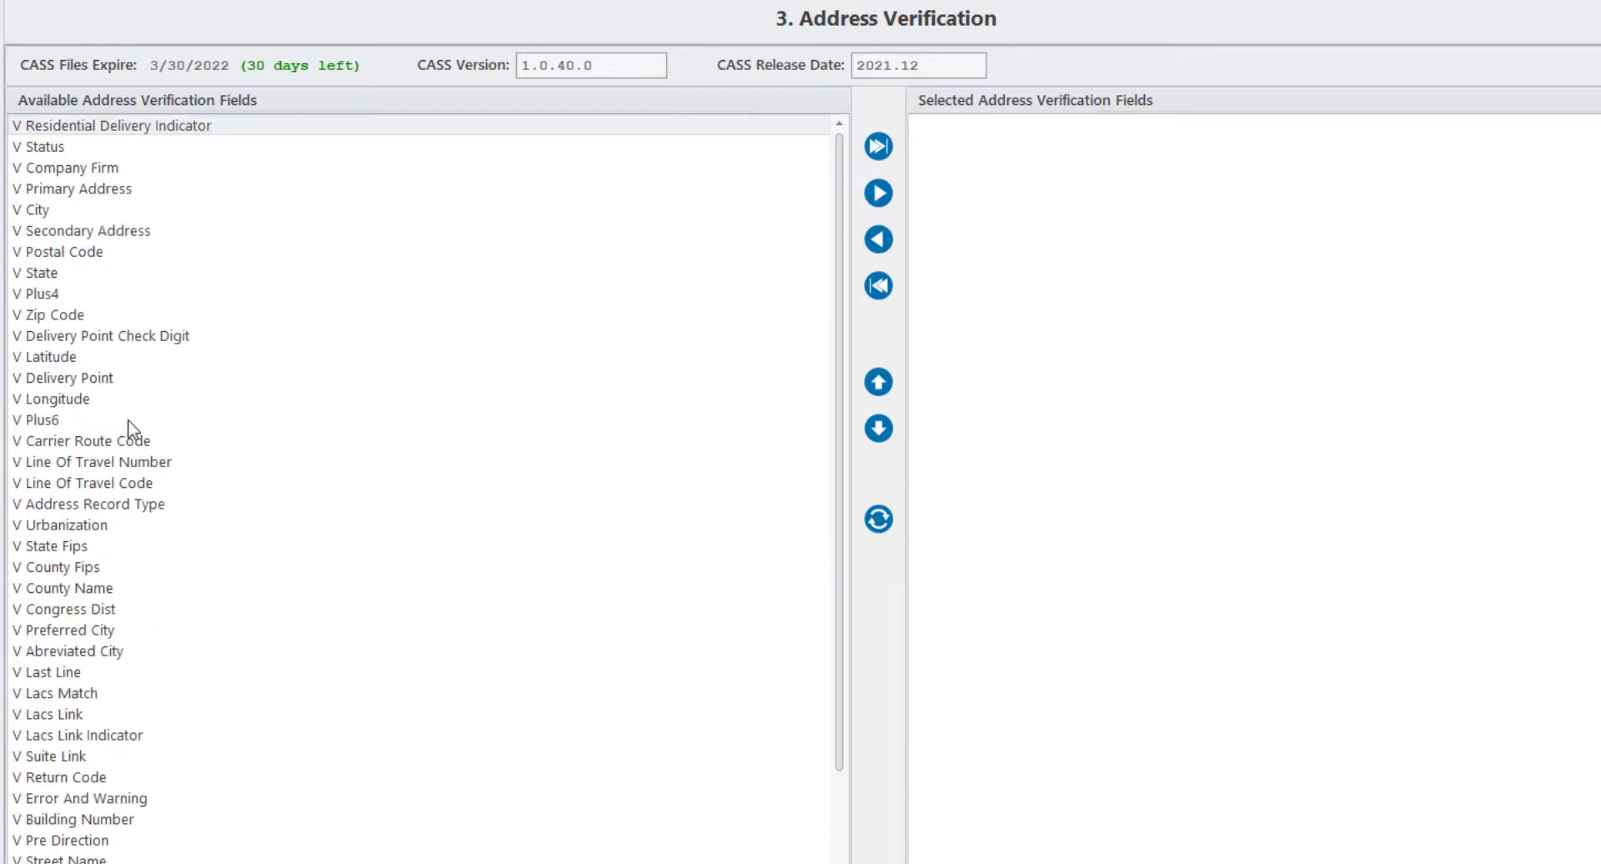
{"action": "mouse_move", "coordinate": [209, 285]}
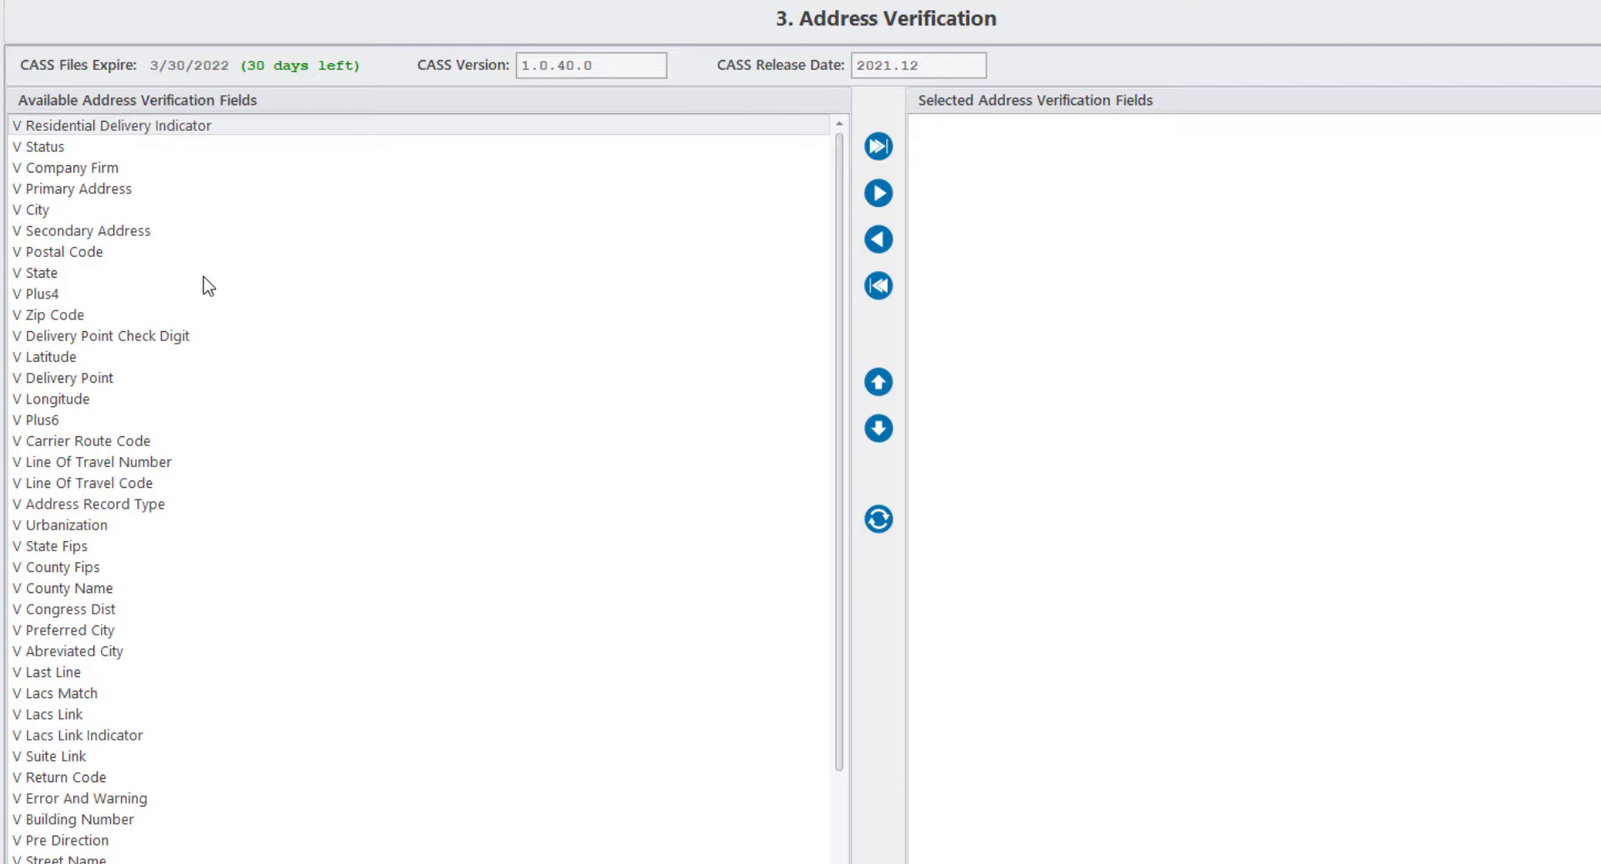
{"action": "left_click", "coordinate": [72, 189]}
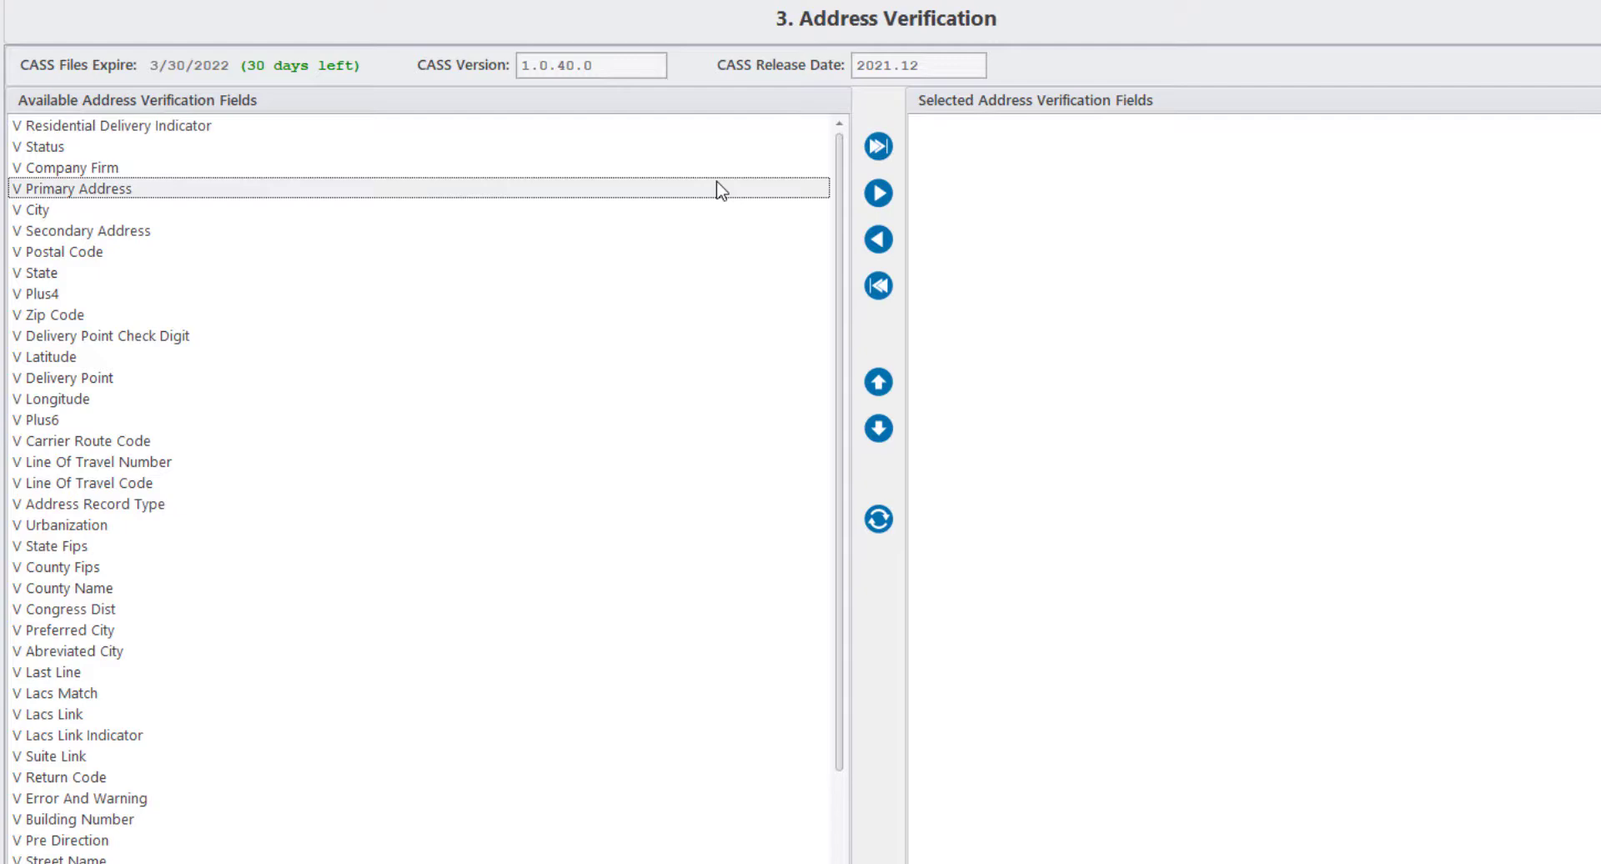
{"action": "left_click", "coordinate": [879, 193]}
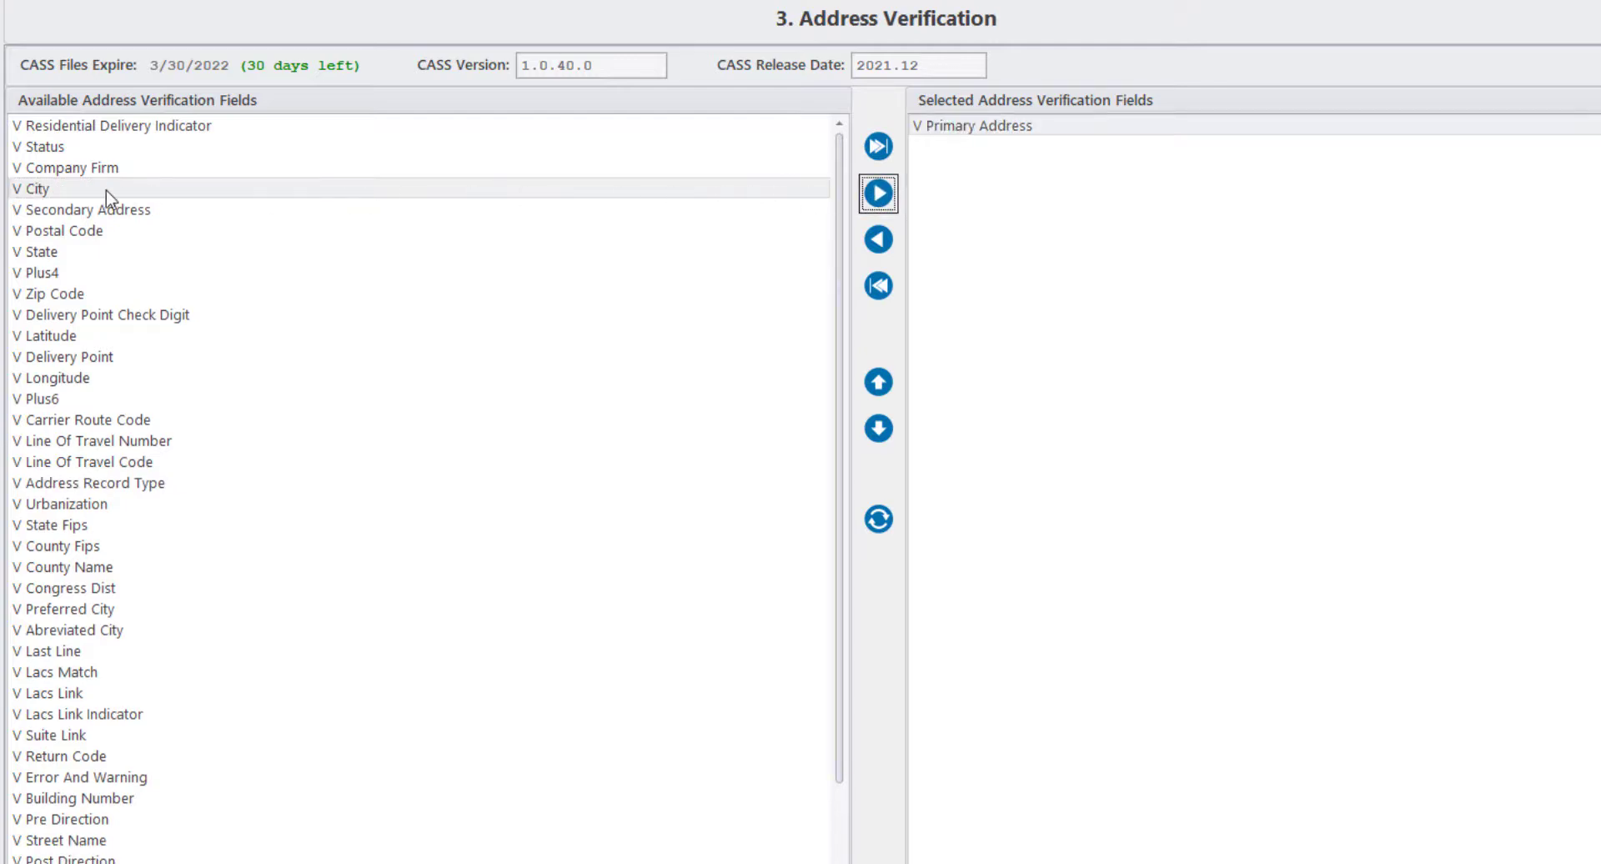
{"action": "left_click", "coordinate": [879, 193]}
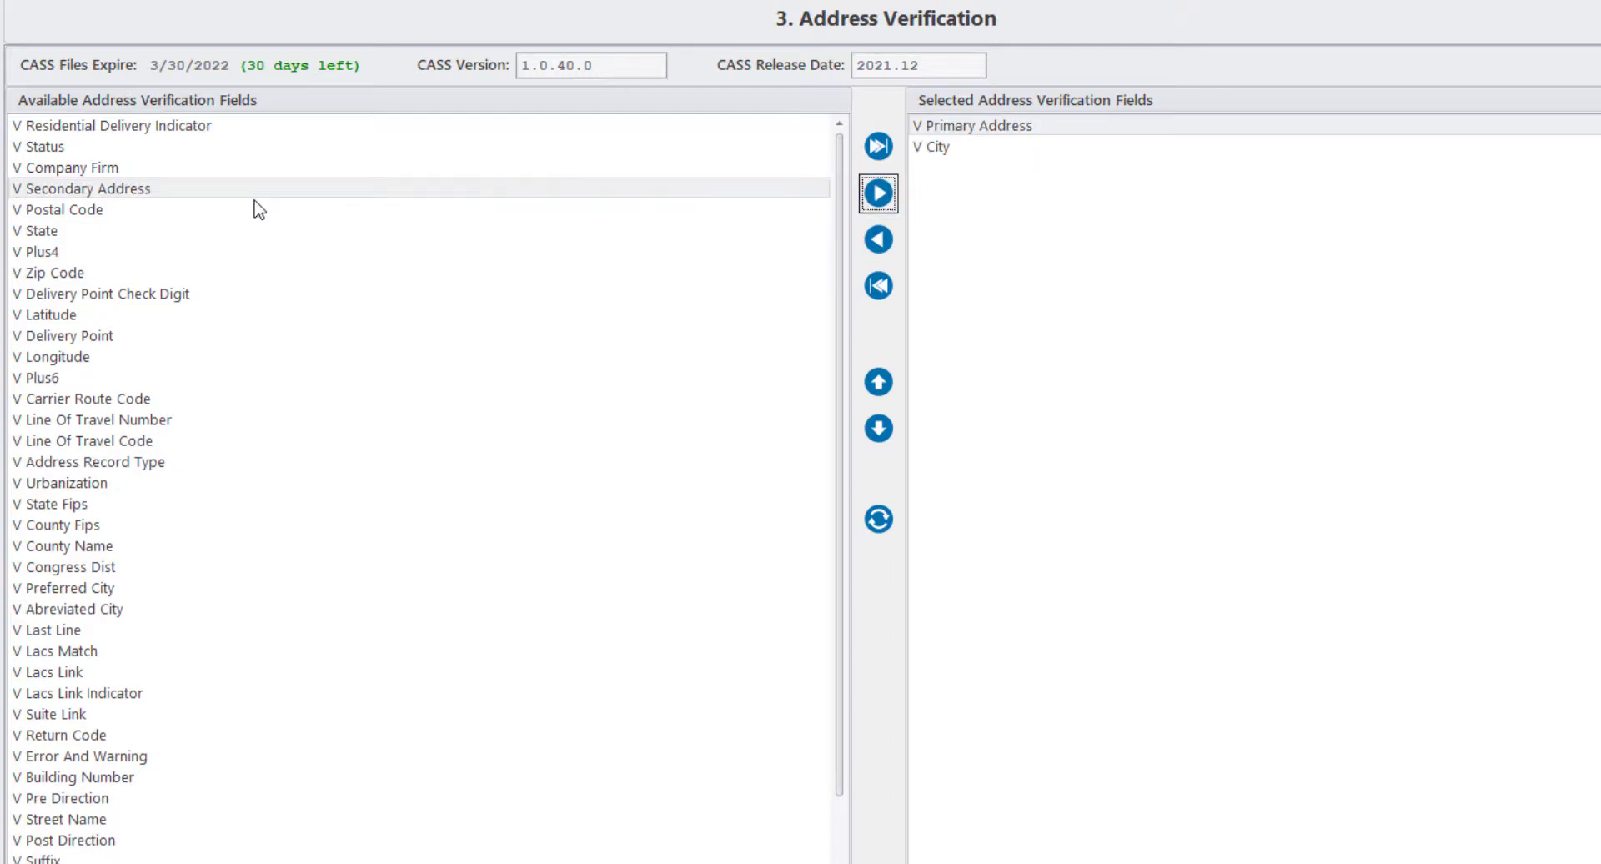
{"action": "left_click", "coordinate": [877, 194]}
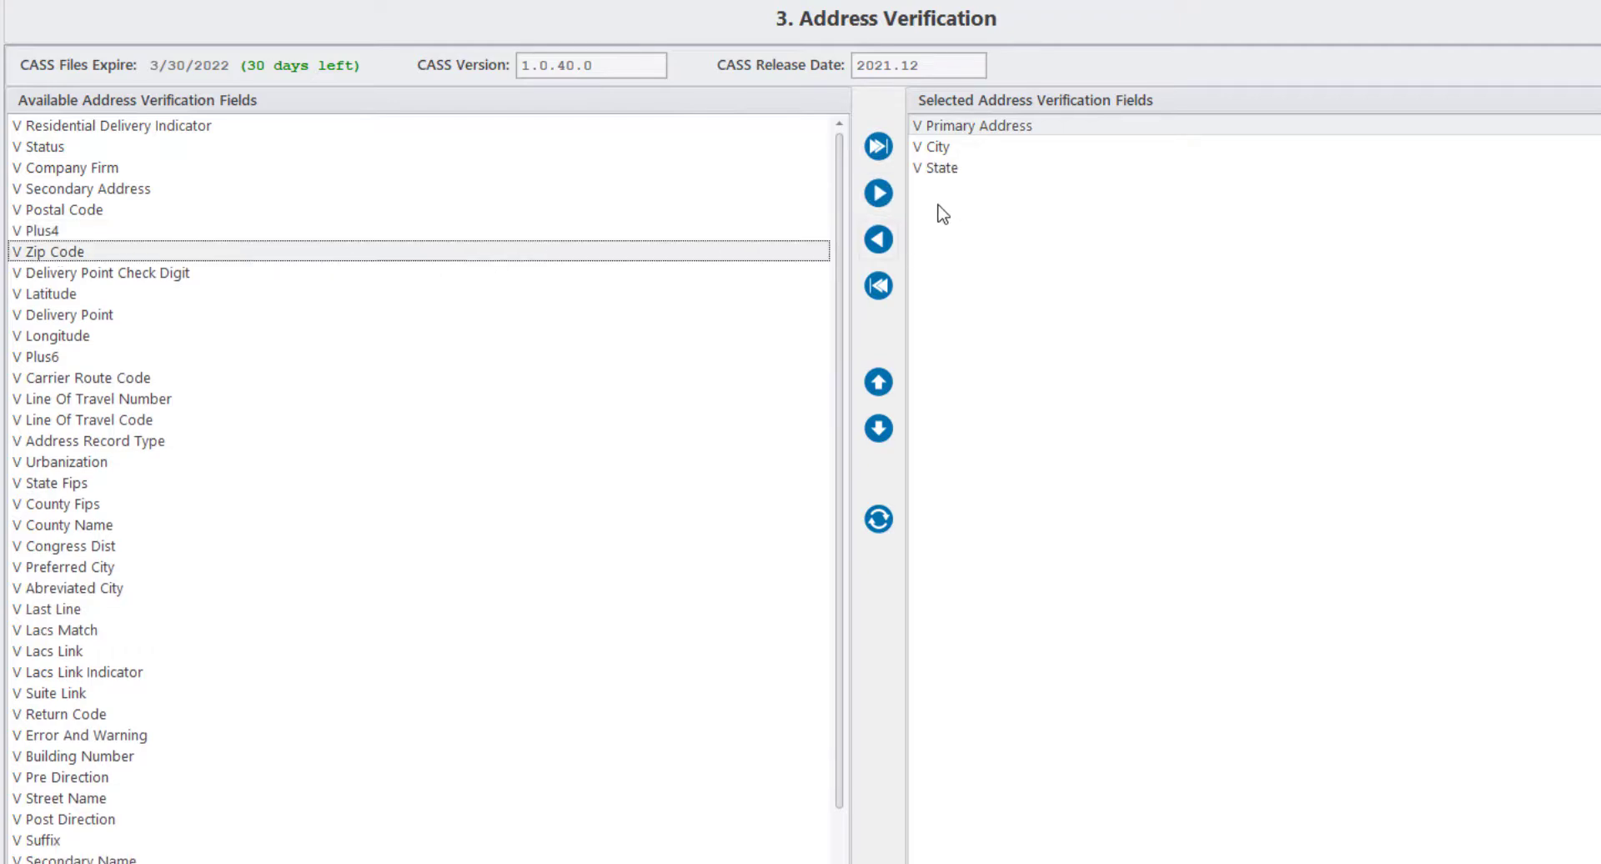
Step: Add V Zip Code, V Status, V Latitude, V Longitude and V Error And Warning to the Selected fields
{"action": "left_click", "coordinate": [877, 193]}
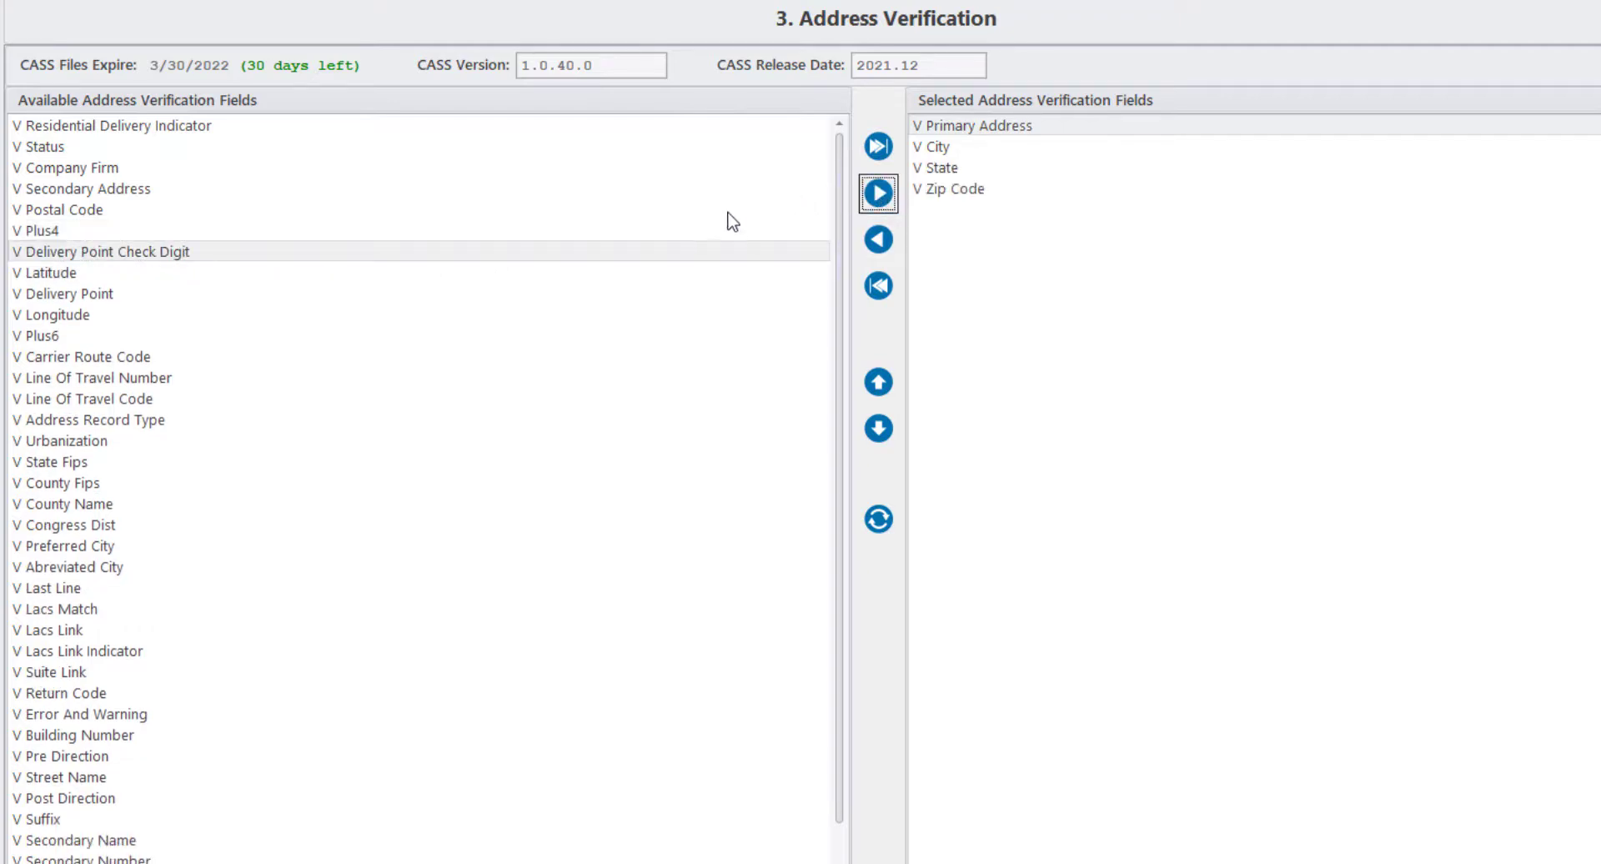
{"action": "mouse_move", "coordinate": [86, 147]}
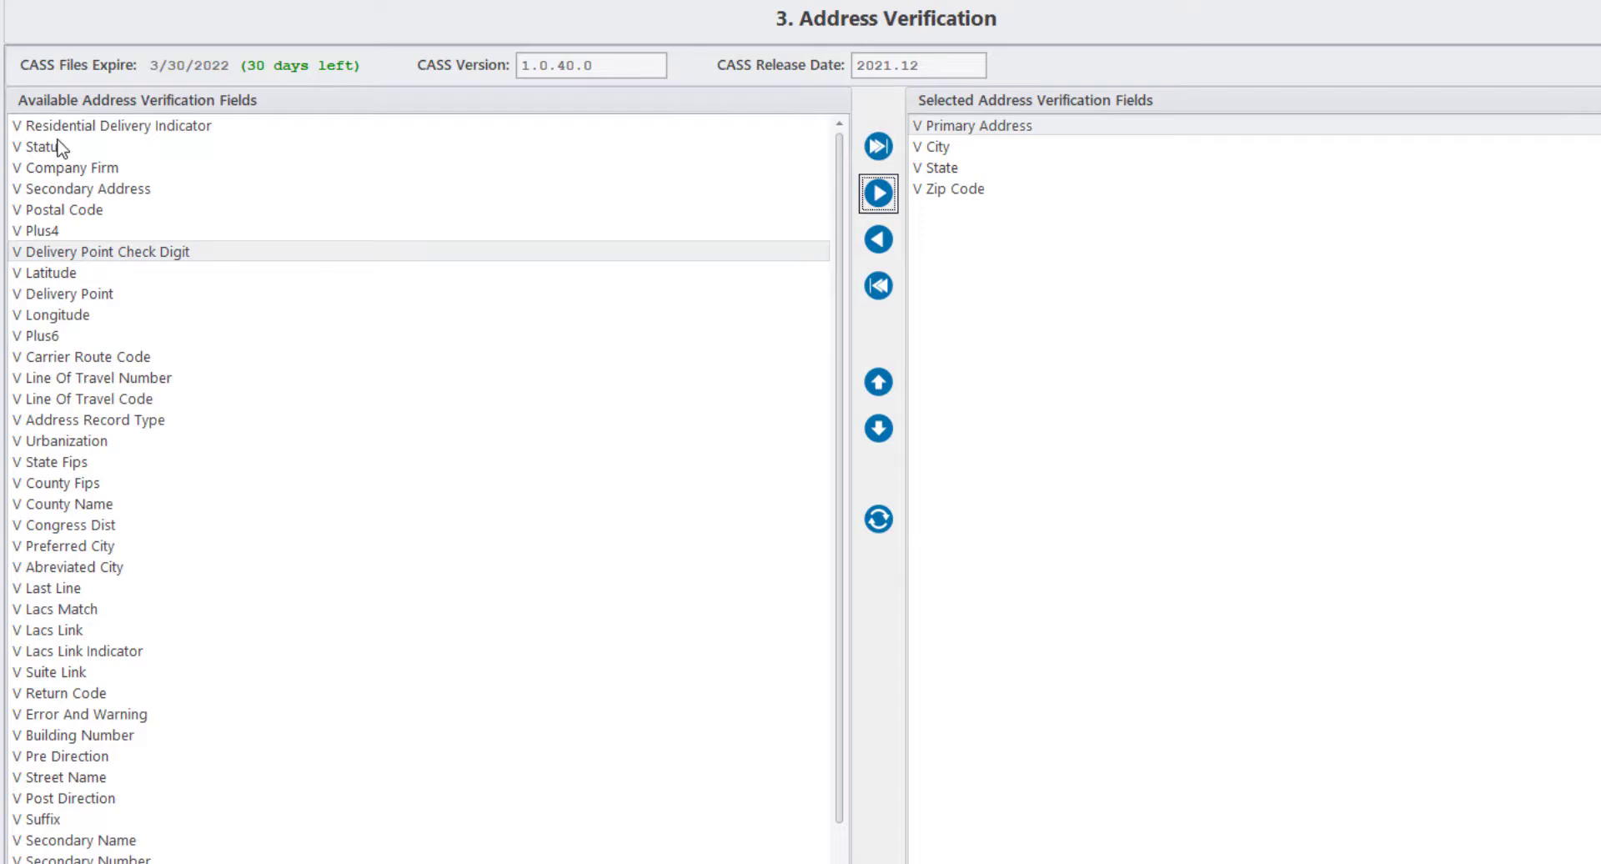
{"action": "left_click", "coordinate": [879, 193]}
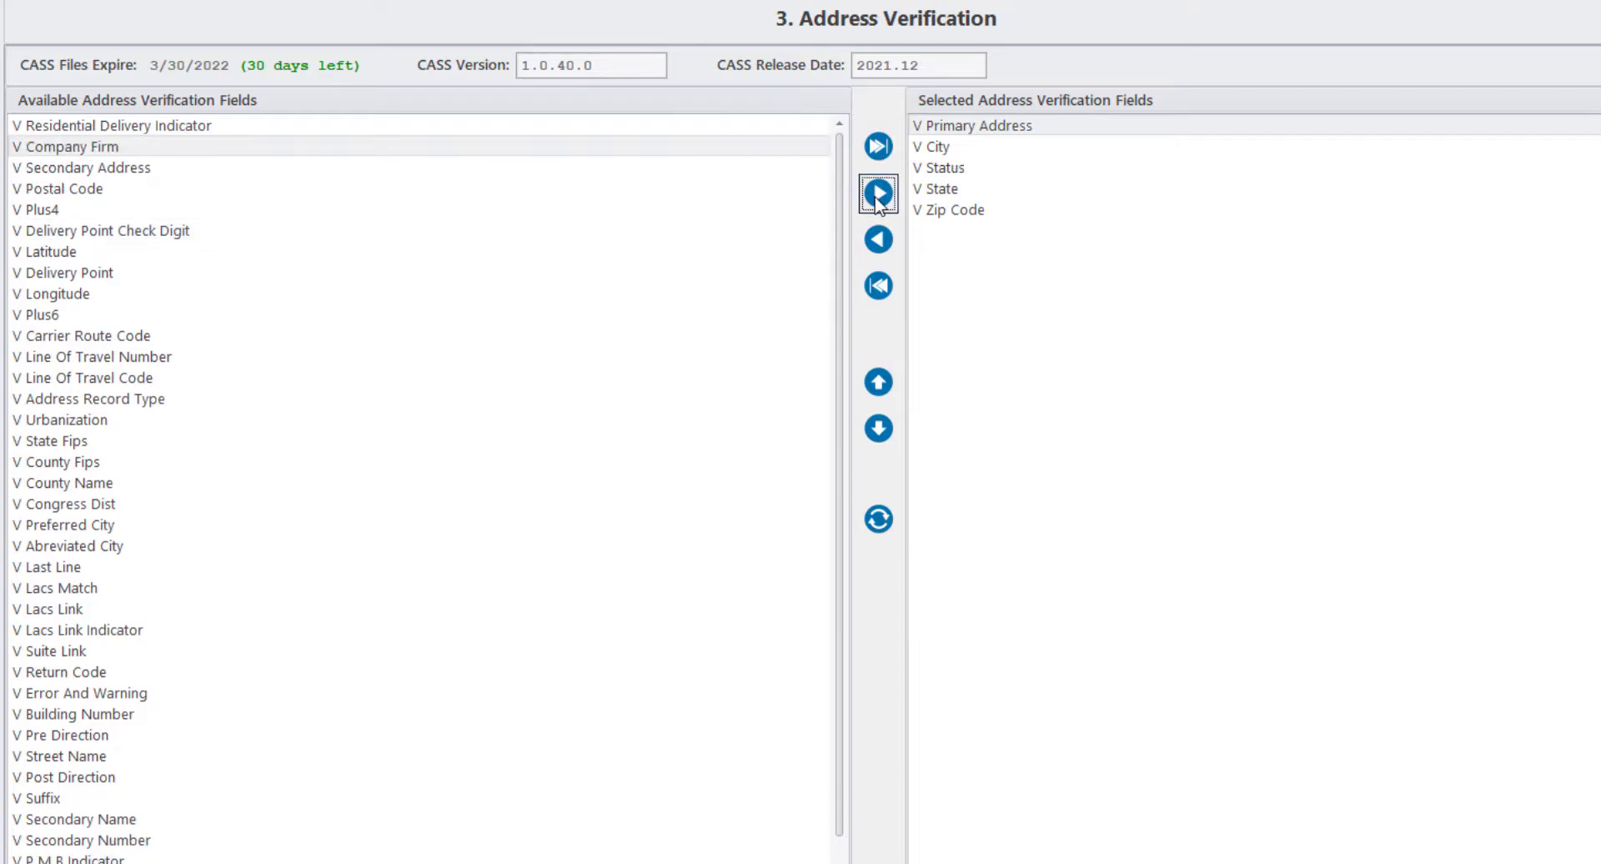
{"action": "left_click", "coordinate": [47, 252]}
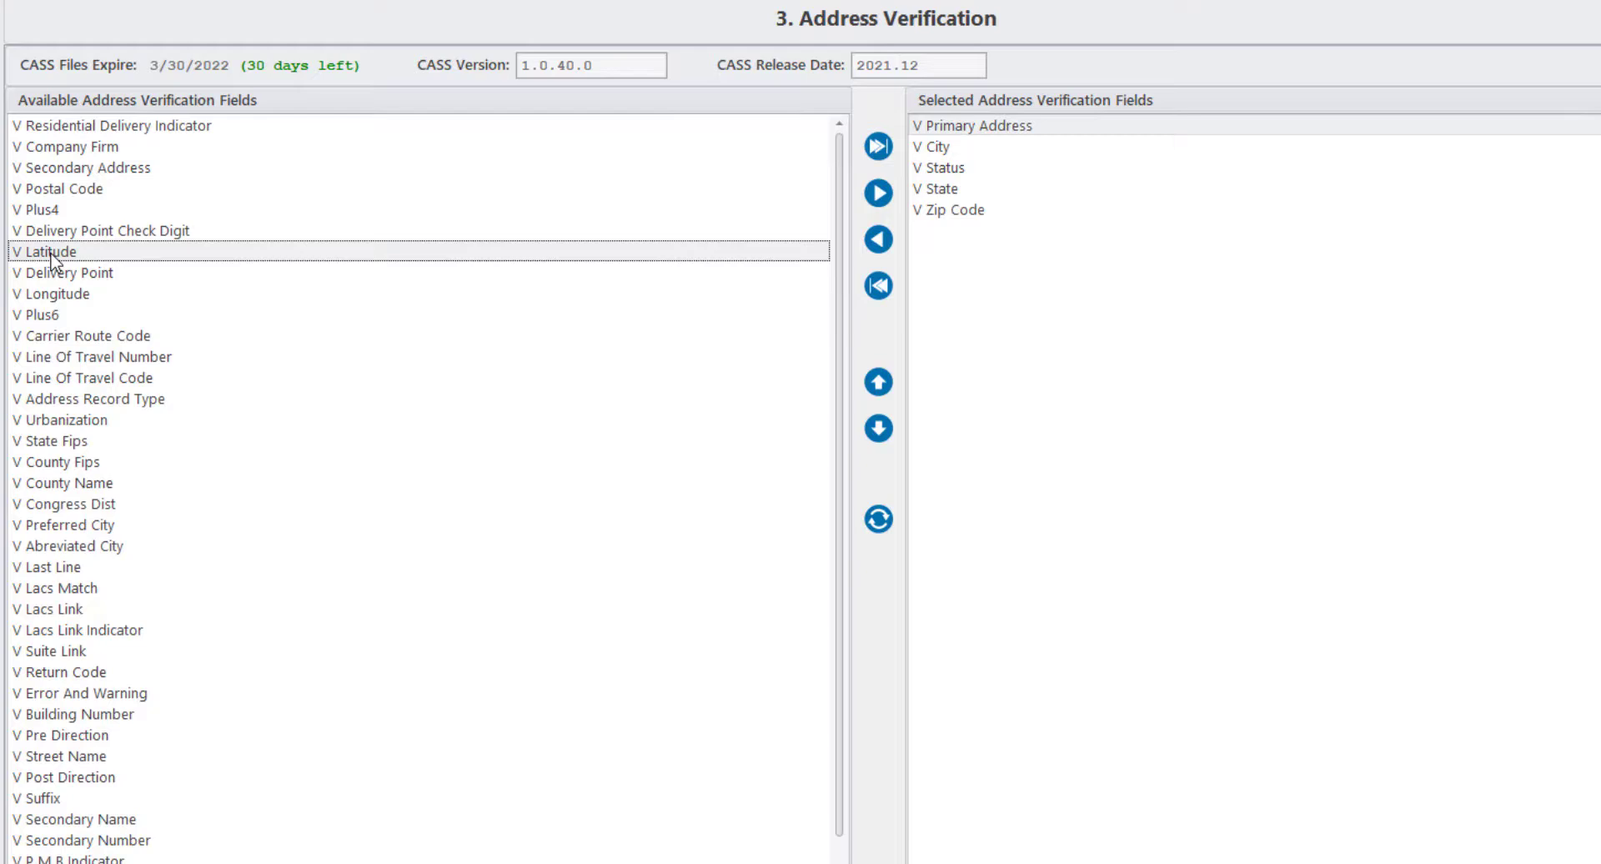
{"action": "left_click", "coordinate": [879, 192]}
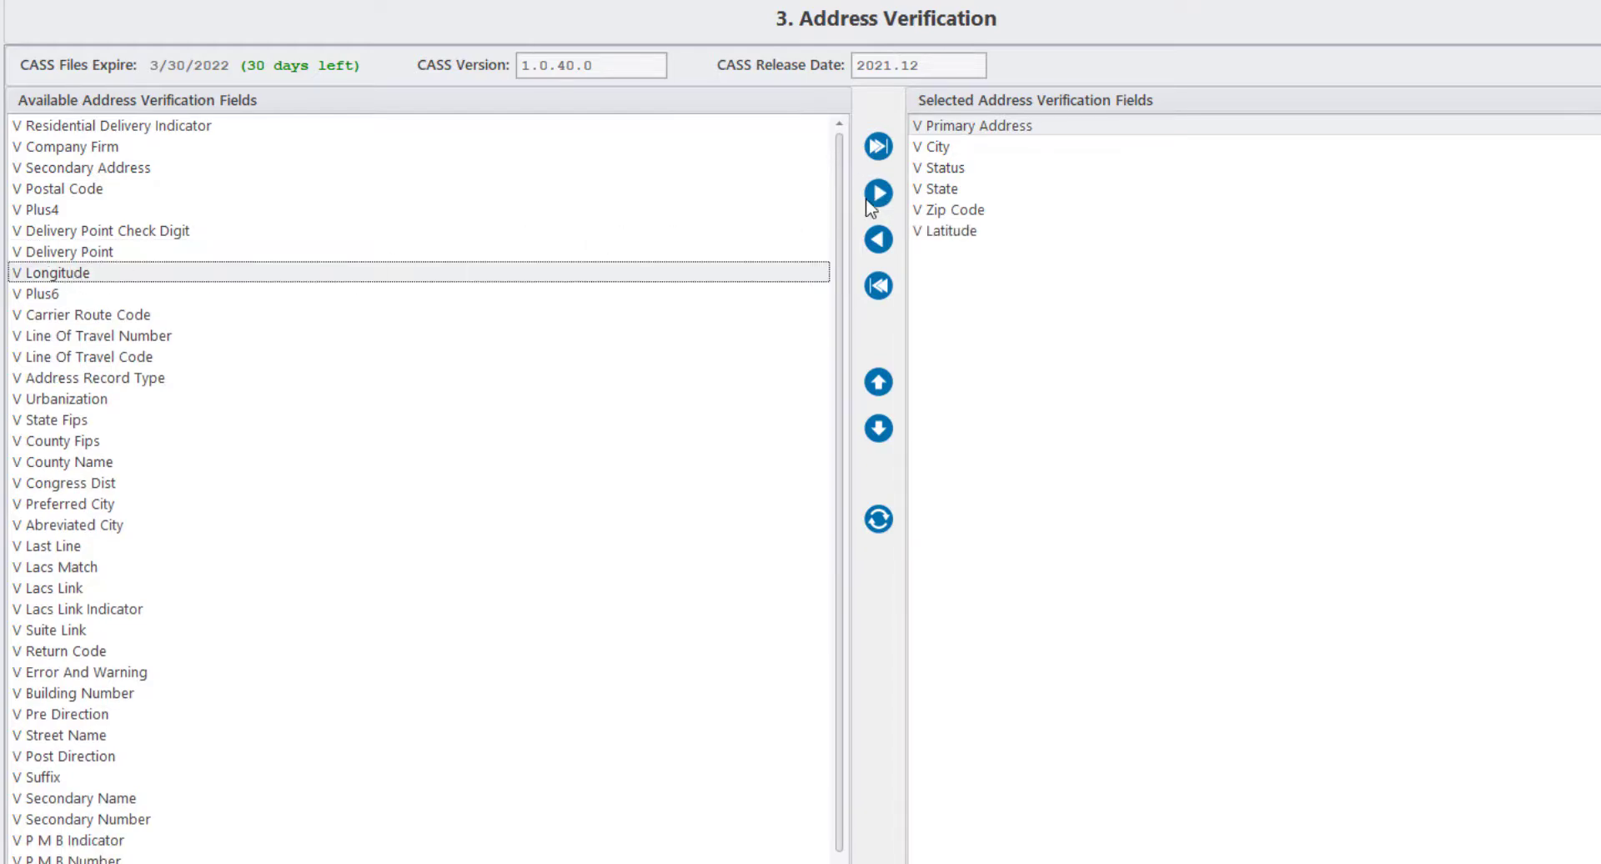
{"action": "left_click", "coordinate": [879, 193]}
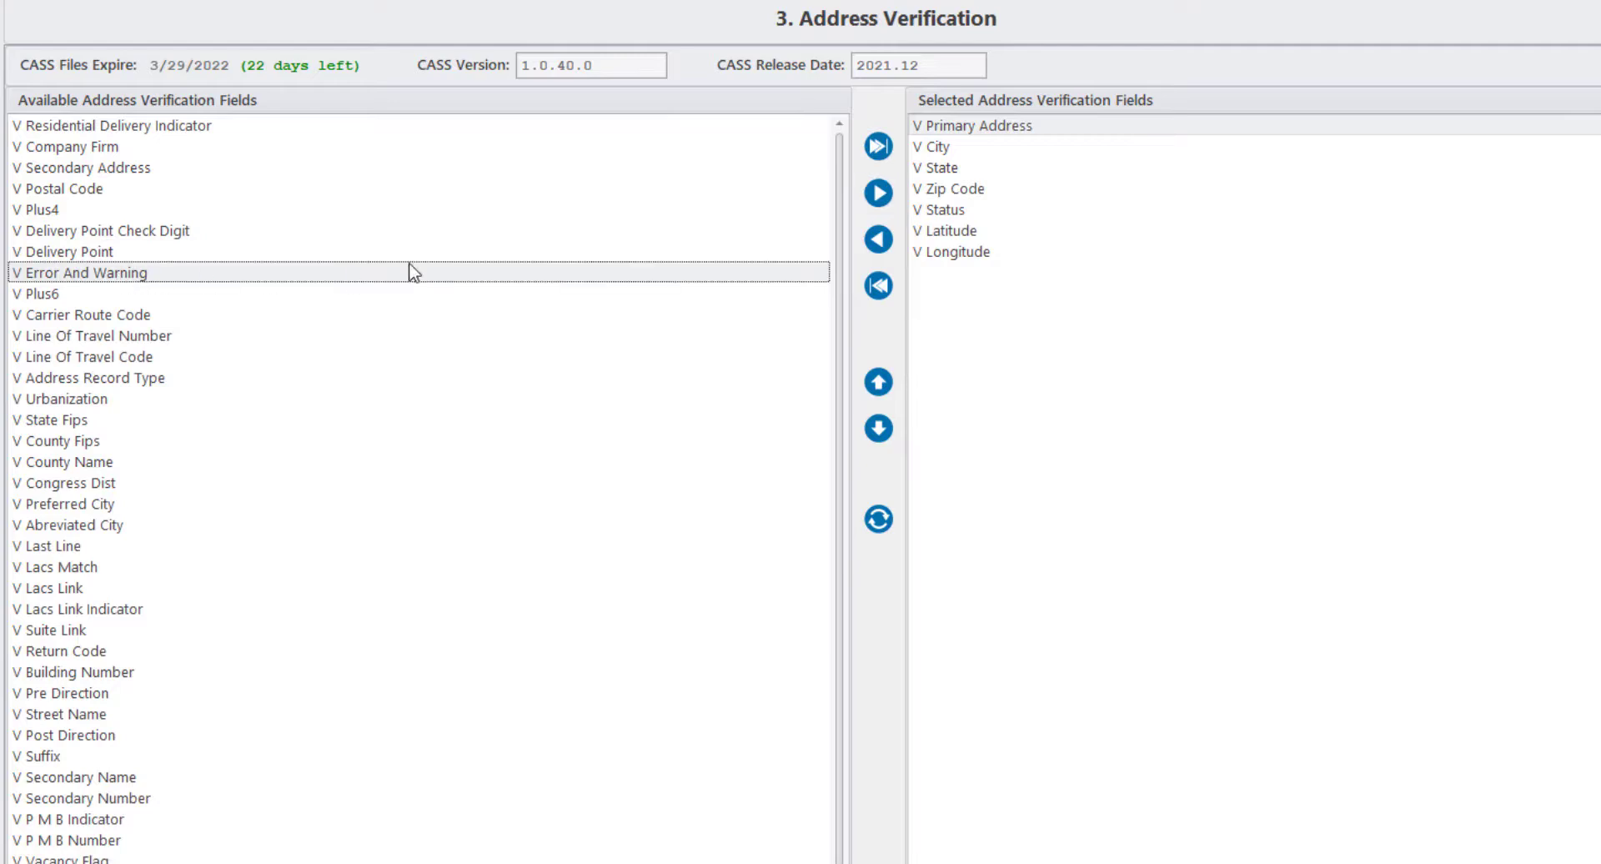
{"action": "left_click", "coordinate": [877, 193]}
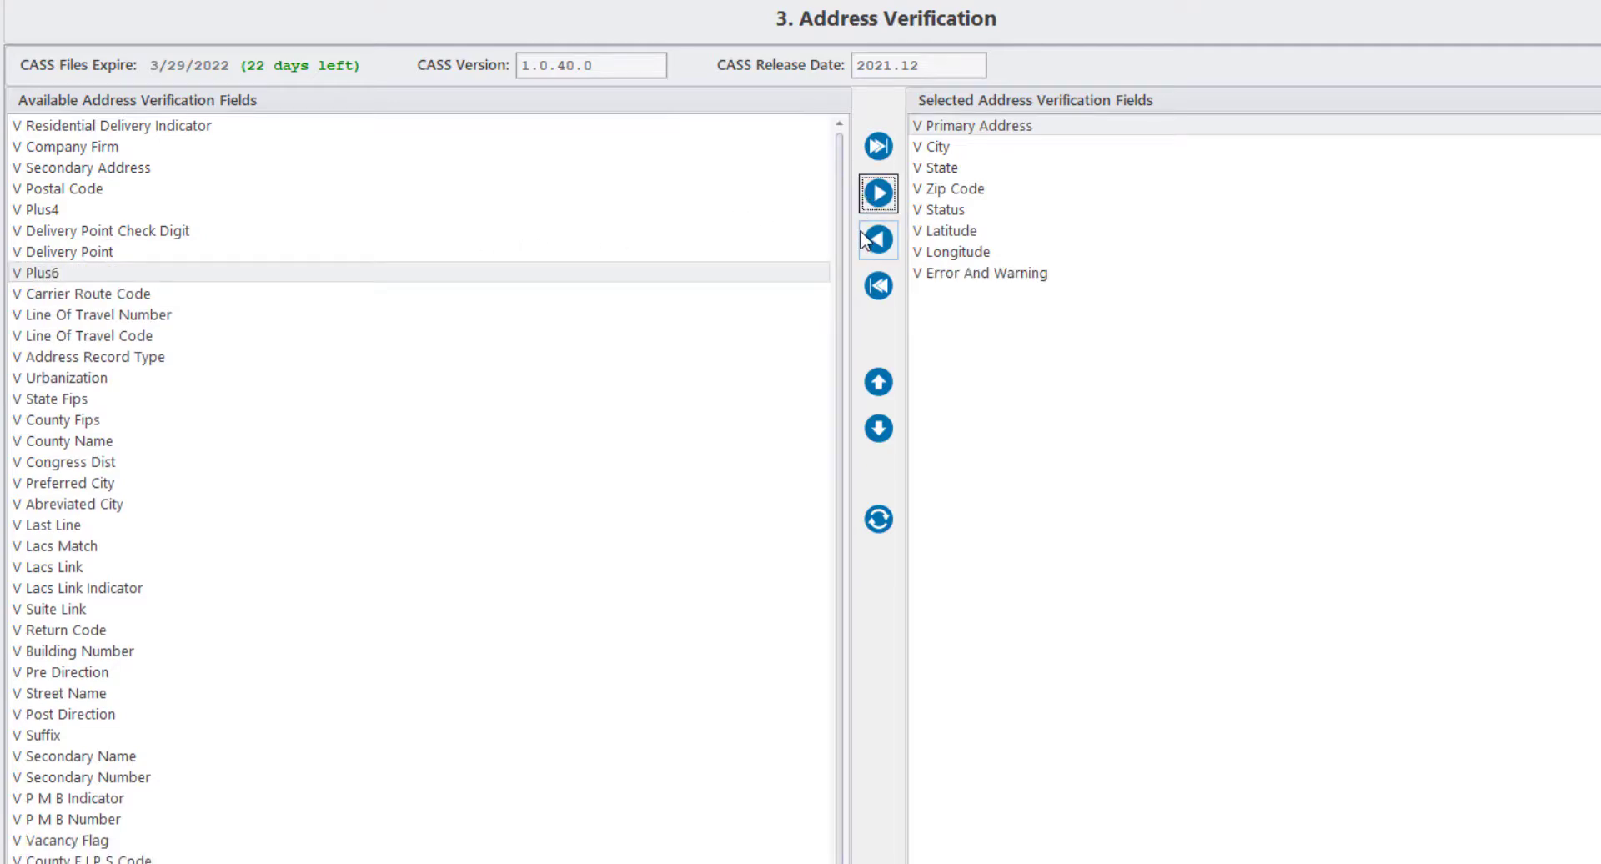
{"action": "mouse_move", "coordinate": [876, 239]}
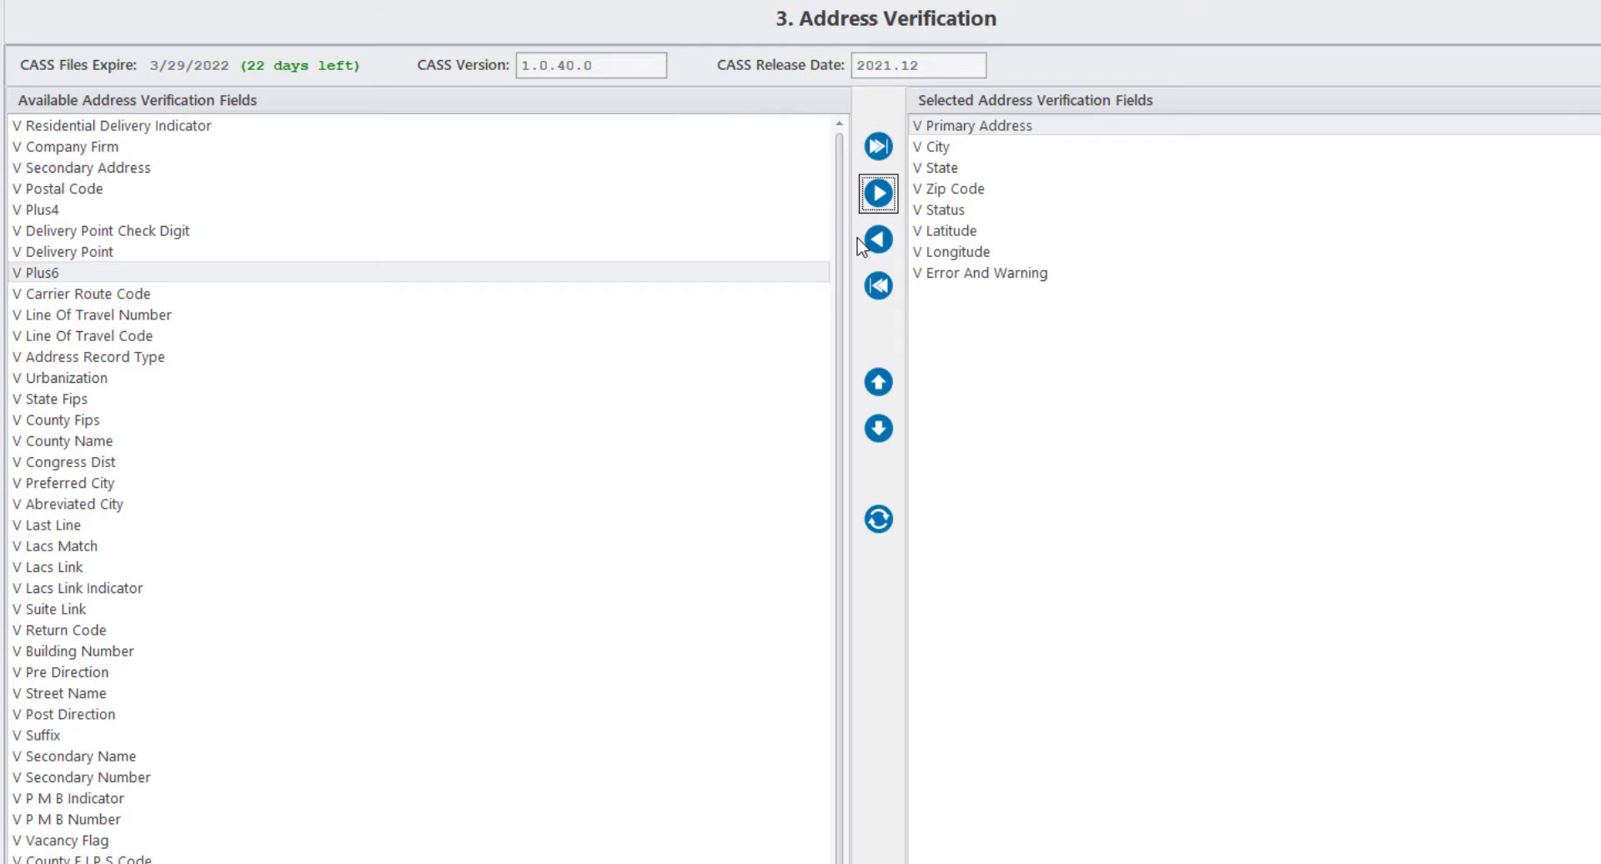
{"action": "mouse_move", "coordinate": [879, 429]}
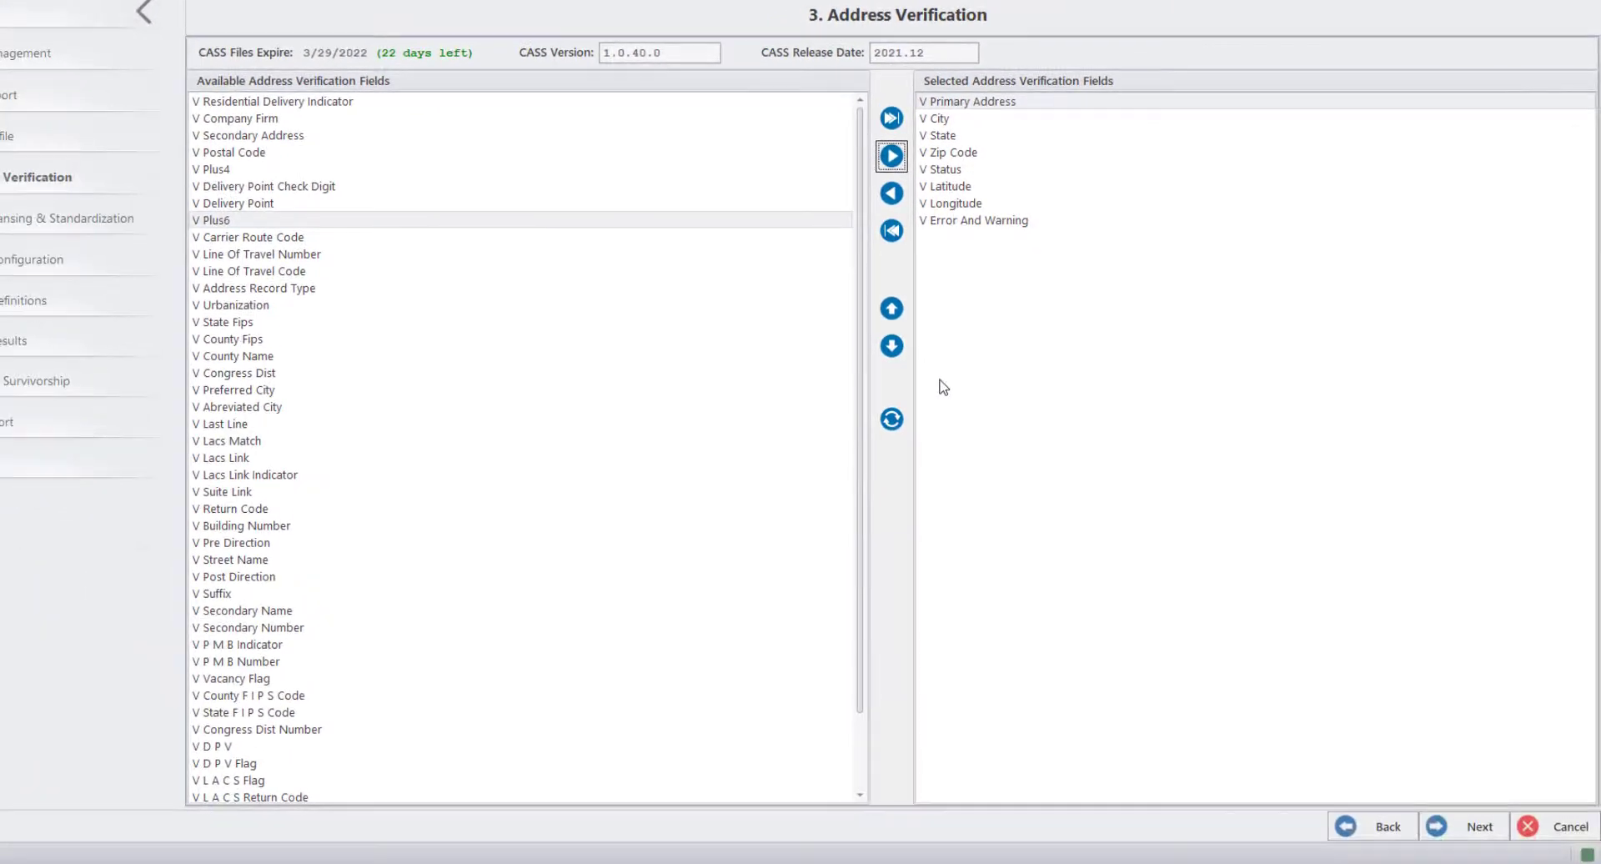
Step: Continue to Data Cleansing and set the Address row's Type to VPrimaryAddress
{"action": "left_click", "coordinate": [1480, 826]}
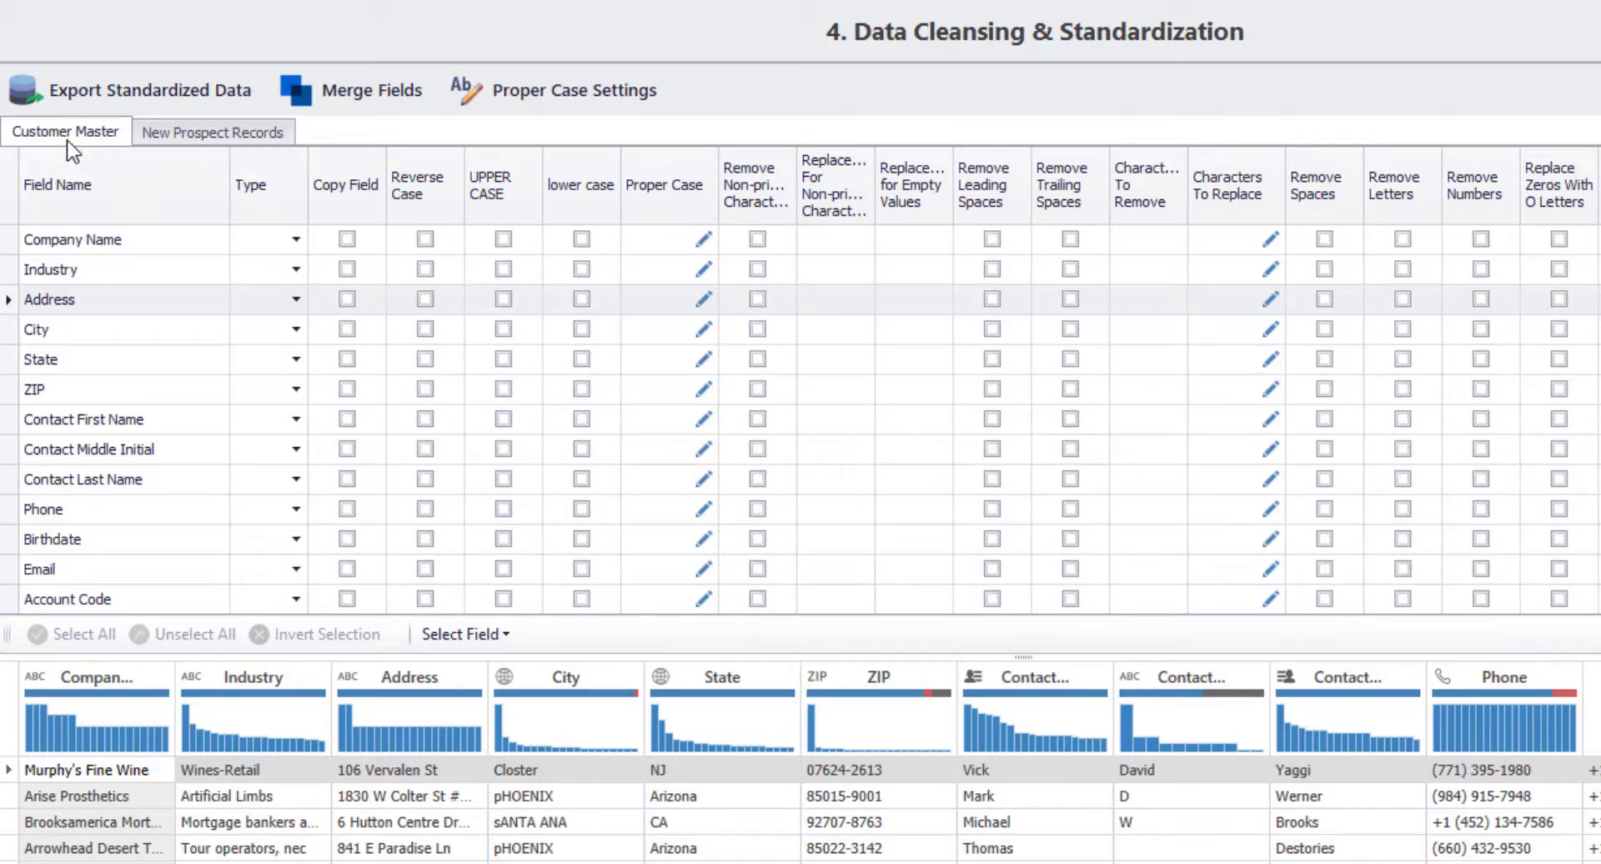
{"action": "left_click", "coordinate": [295, 299]}
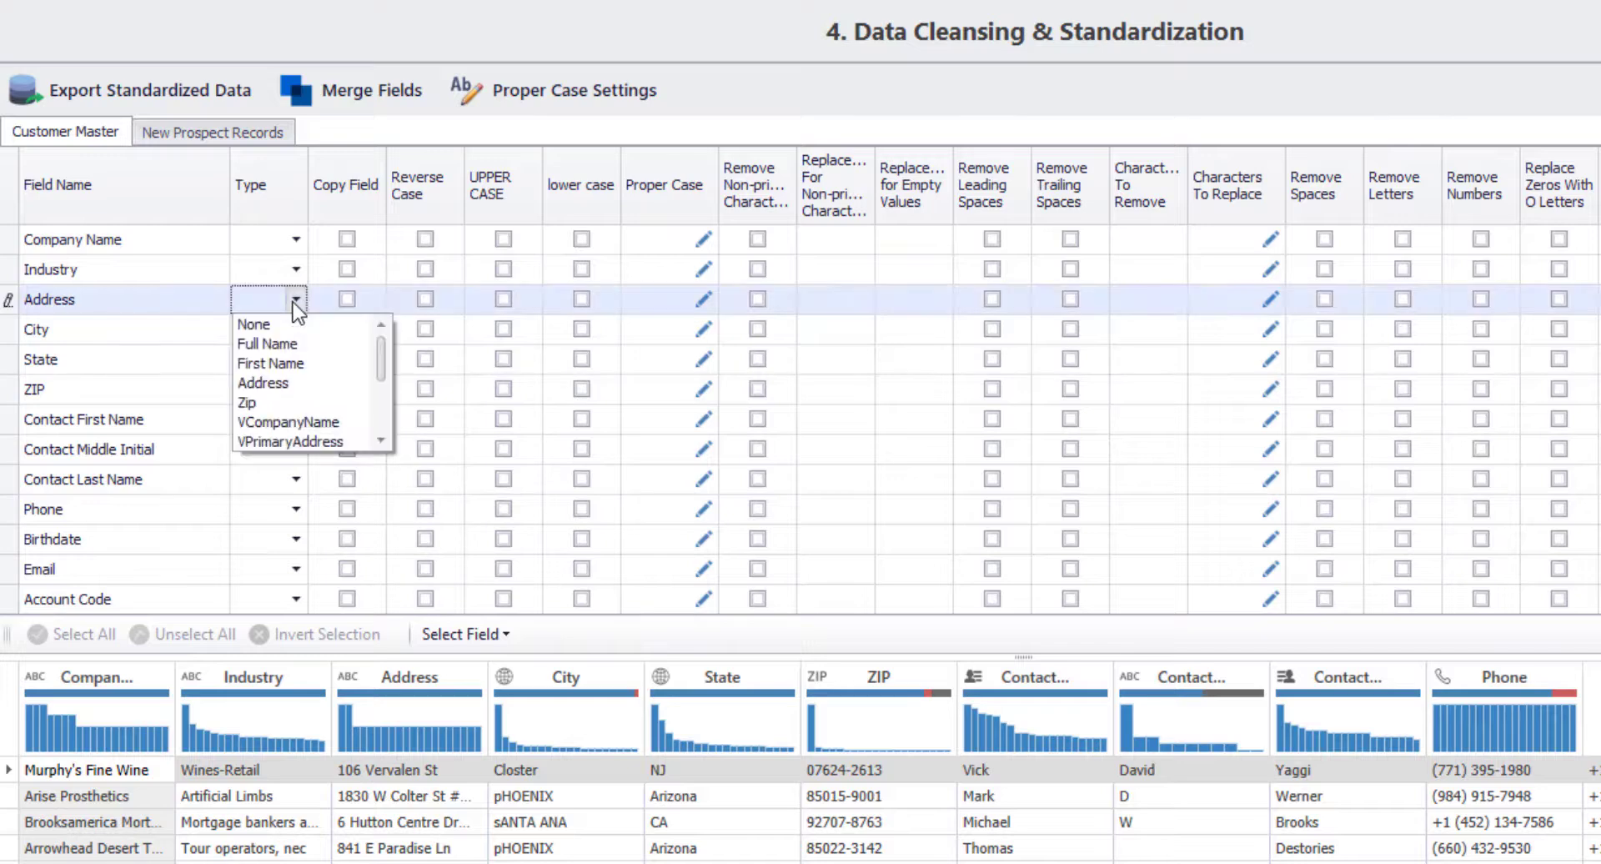
{"action": "left_click", "coordinate": [262, 384]}
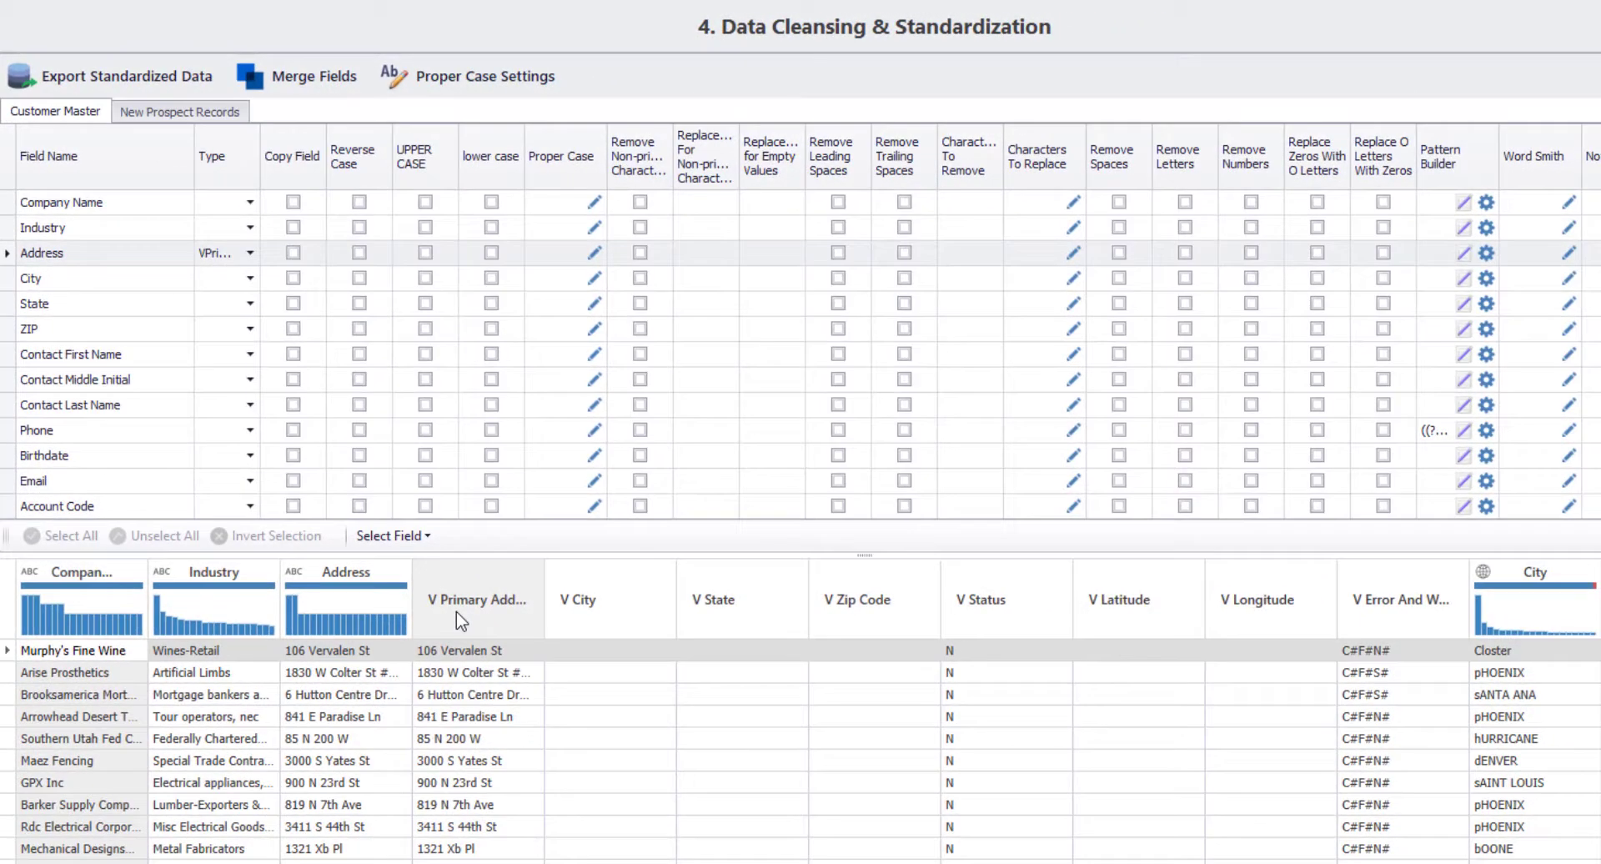
{"action": "mouse_move", "coordinate": [519, 630]}
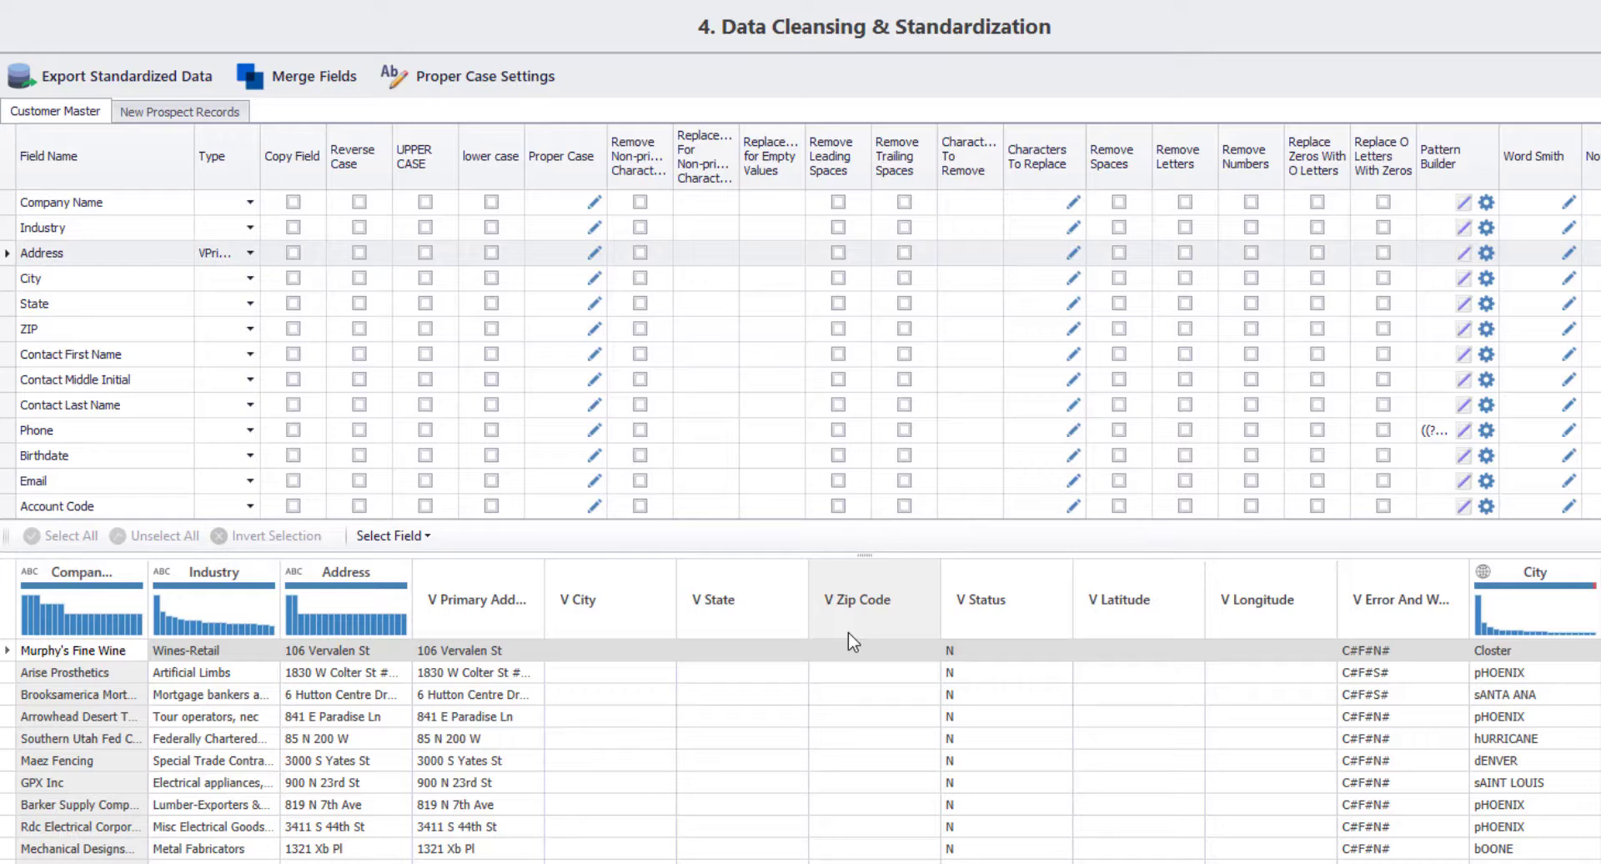
{"action": "mouse_move", "coordinate": [843, 642]}
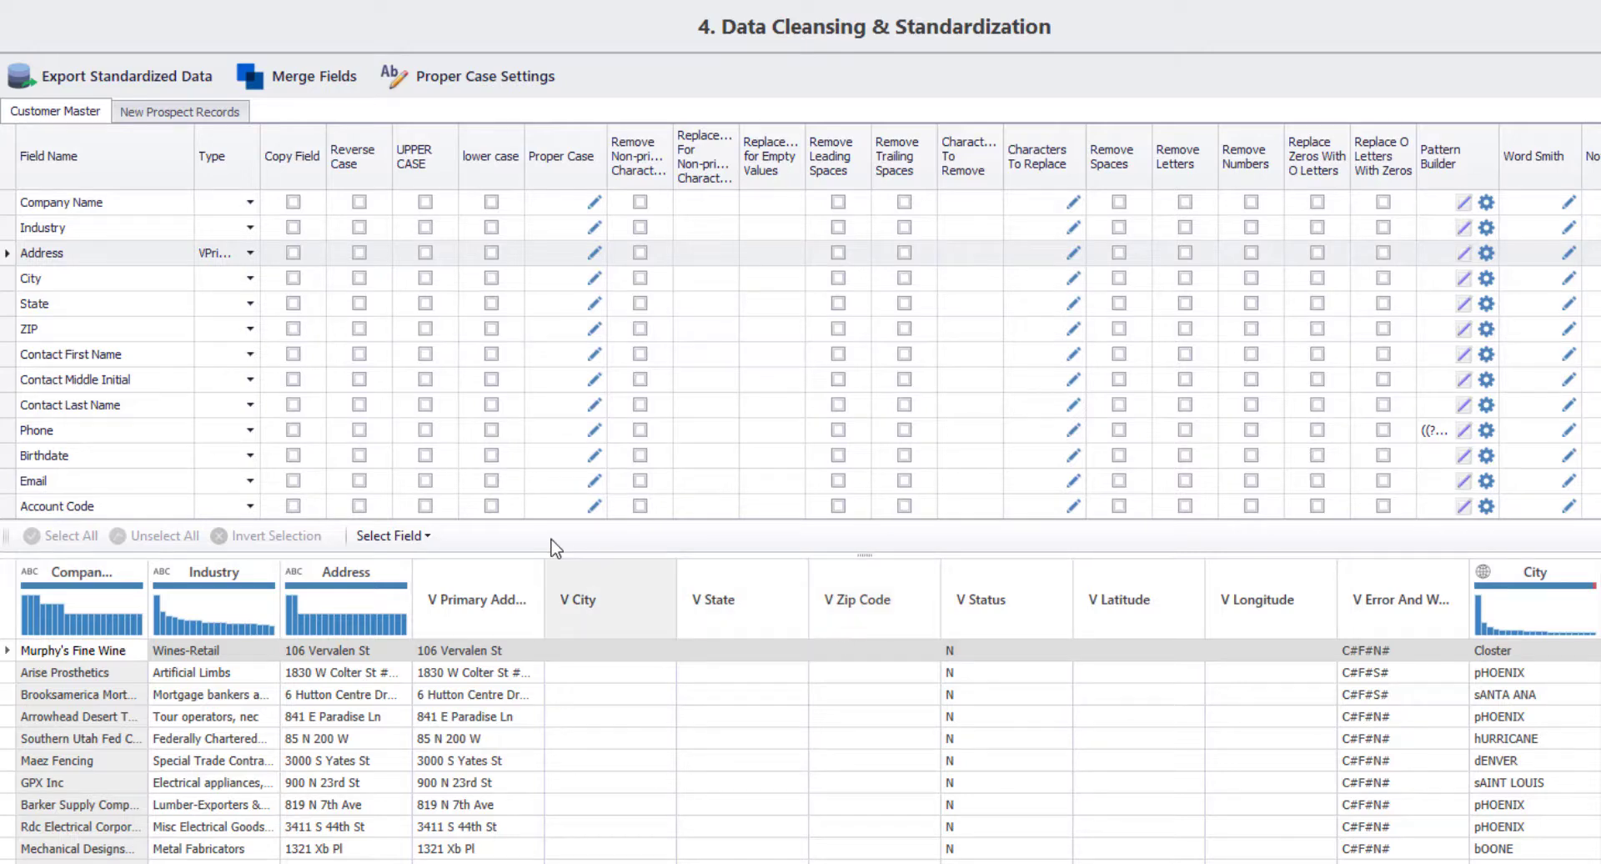
Step: Set City to VCity, State to VState and ZIP to VZipCode in the cleansing grid
{"action": "left_click", "coordinate": [251, 278]}
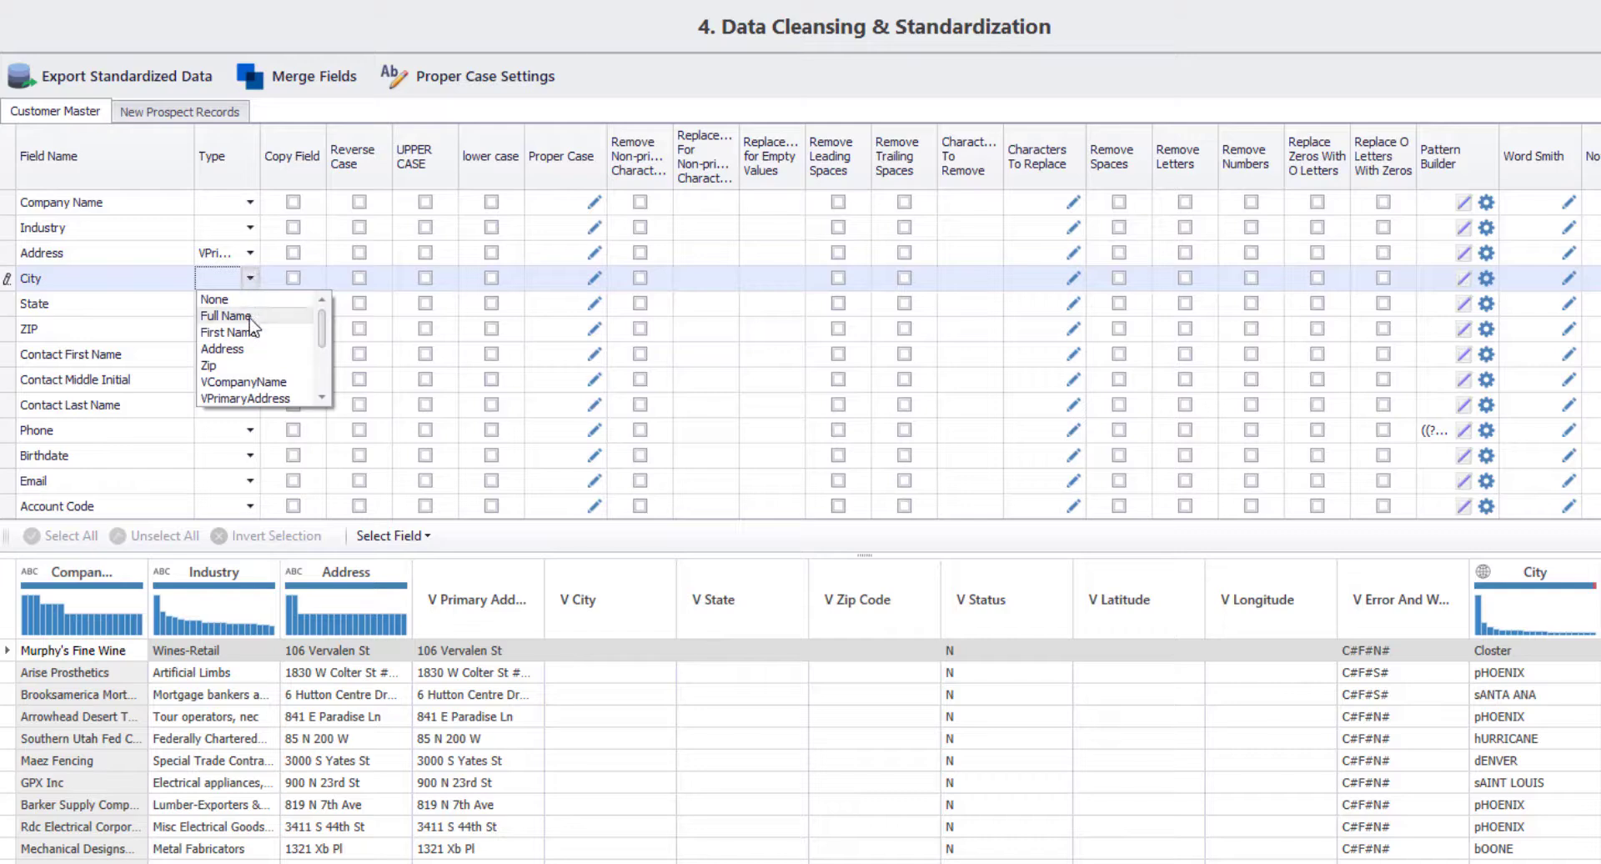
{"action": "left_click", "coordinate": [227, 315]}
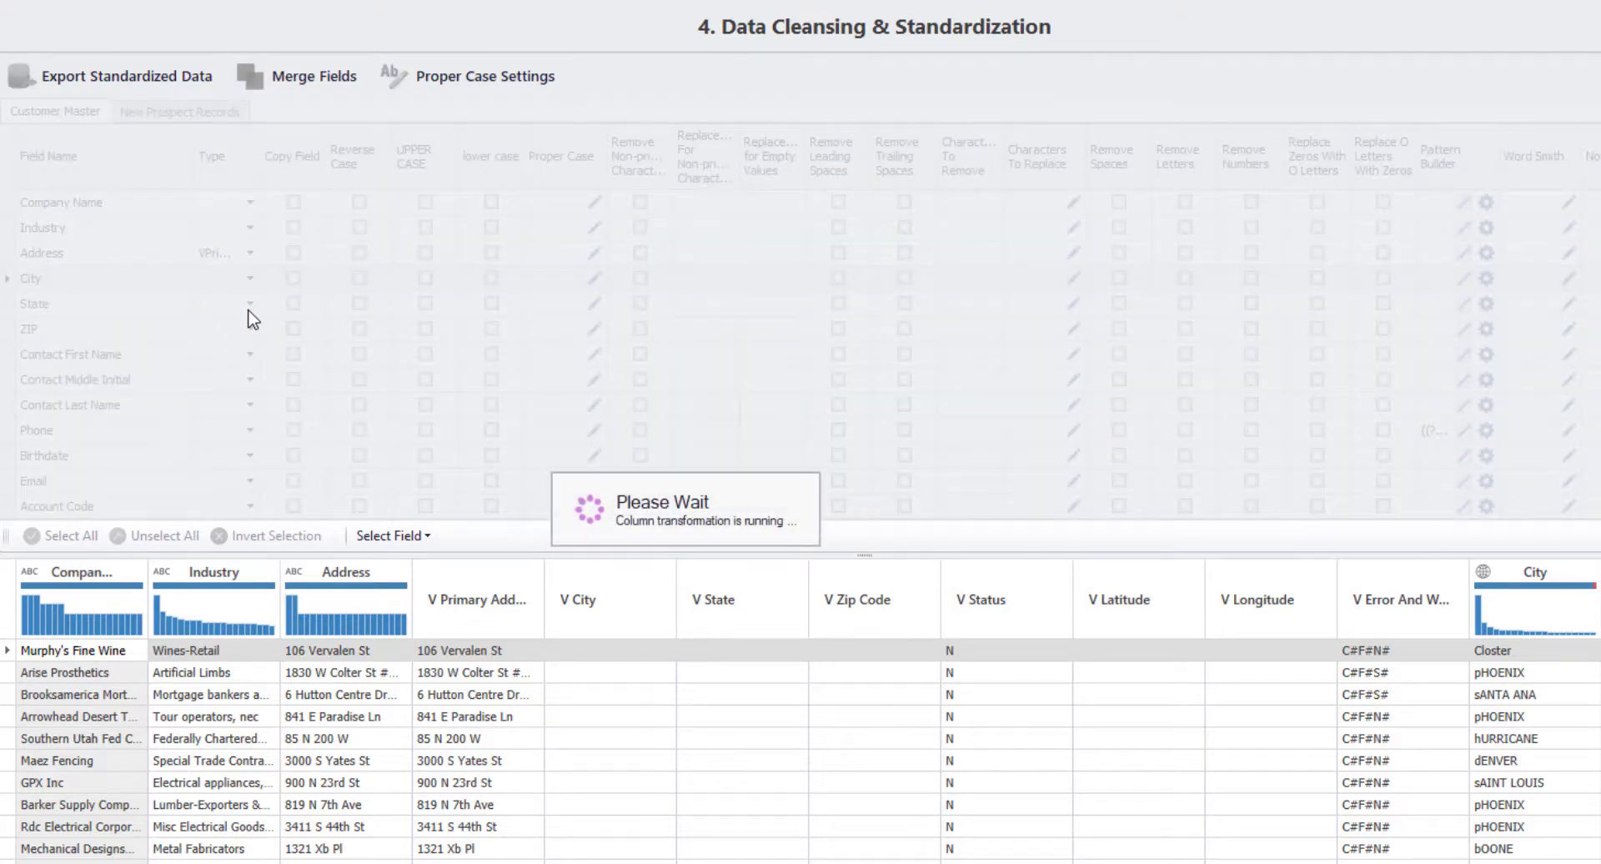
{"action": "left_click", "coordinate": [248, 303]}
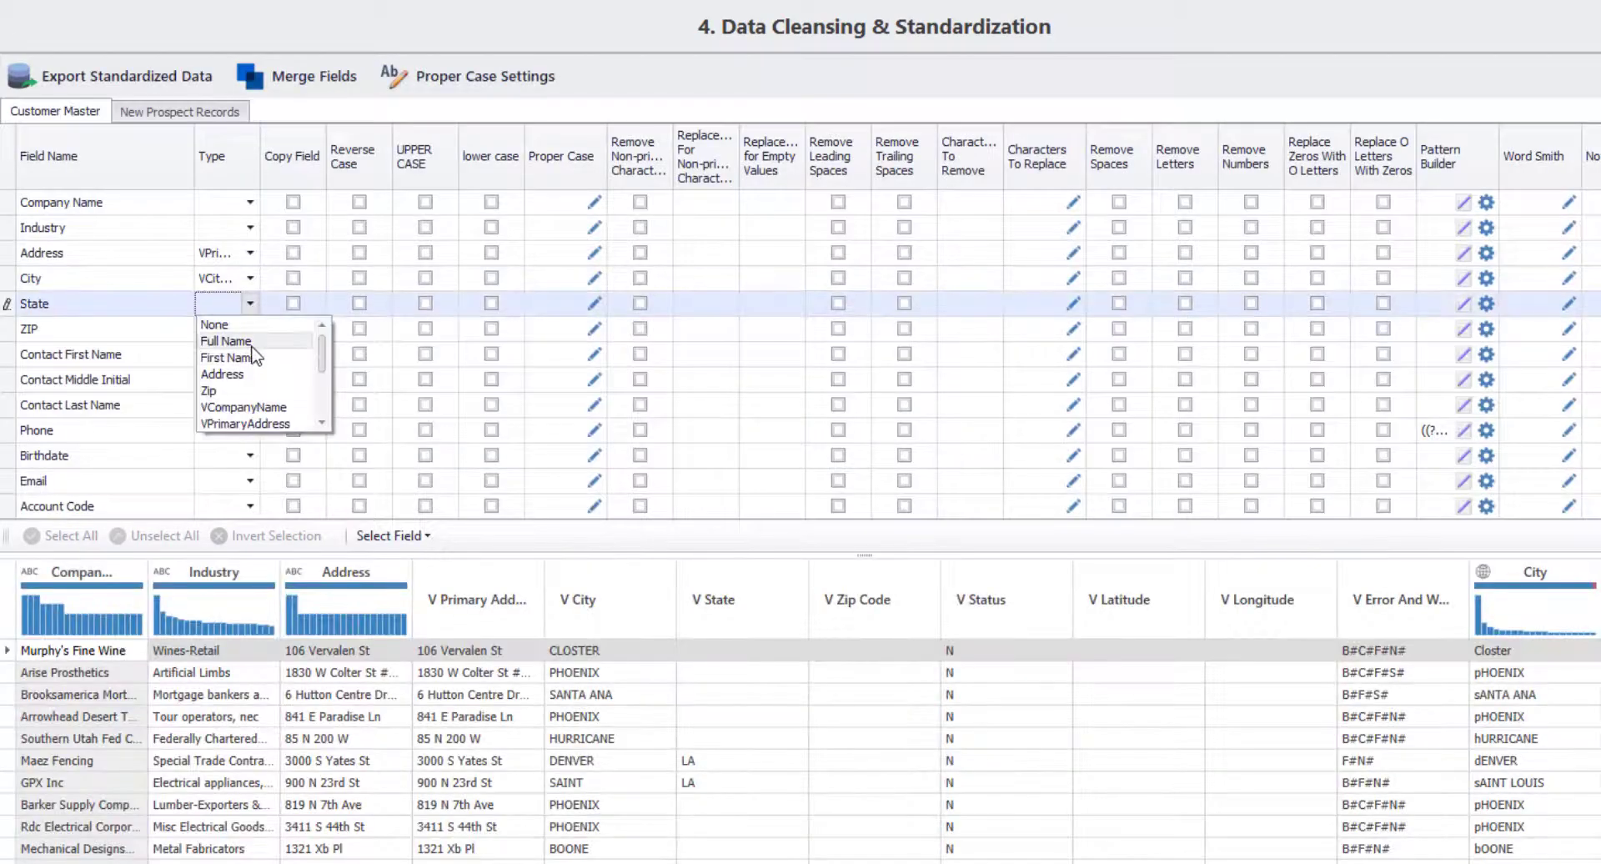
{"action": "scroll", "scroll_direction": "down", "scroll_amount": 3}
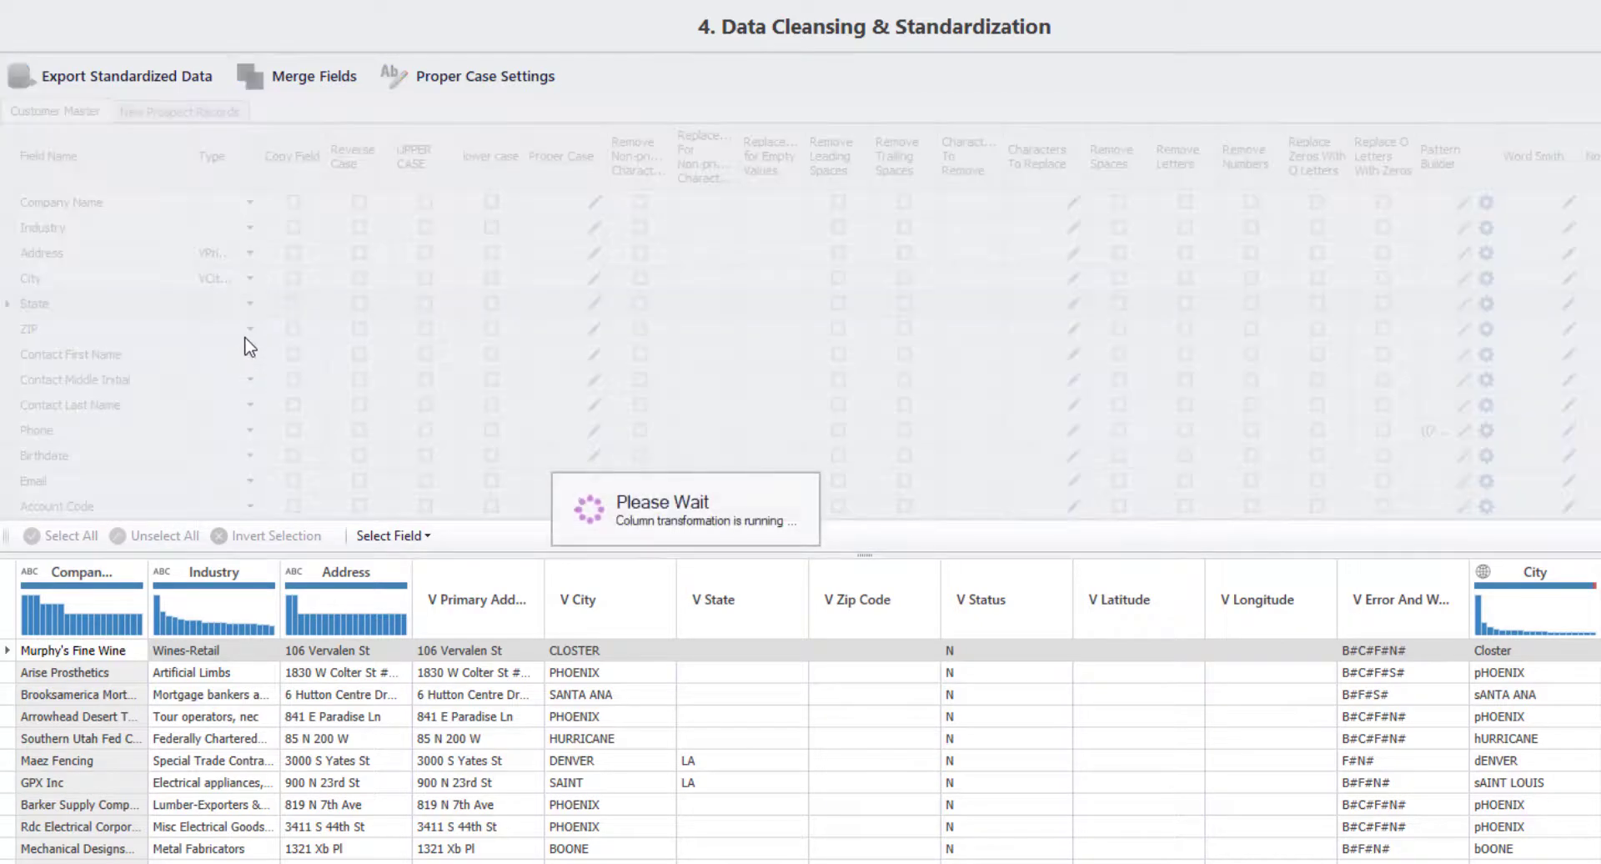
{"action": "left_click", "coordinate": [249, 329]}
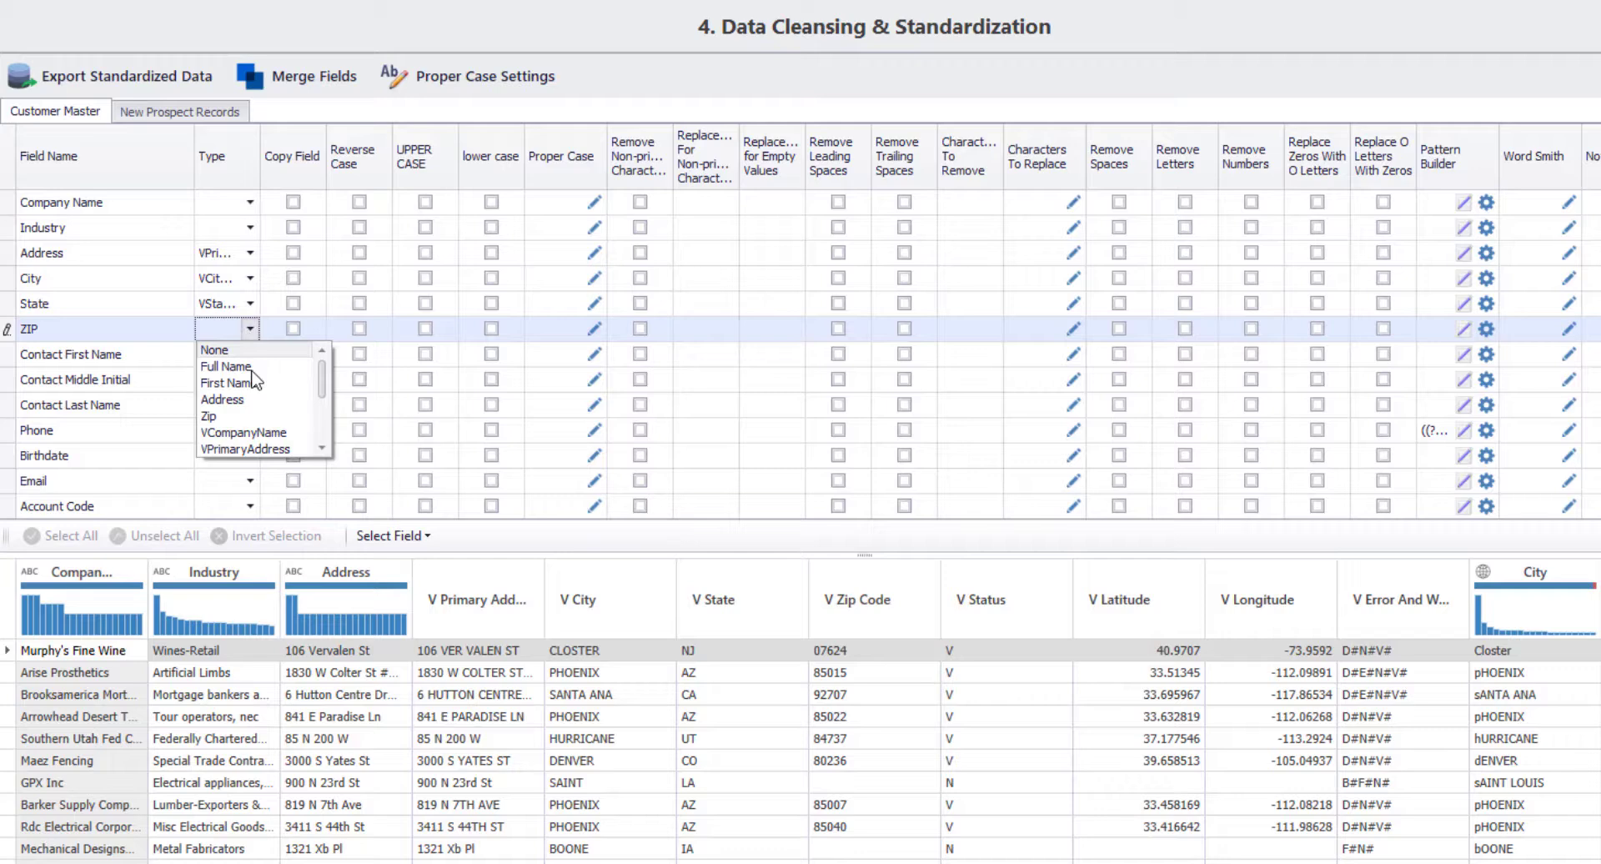
{"action": "scroll", "scroll_direction": "down", "scroll_amount": 3}
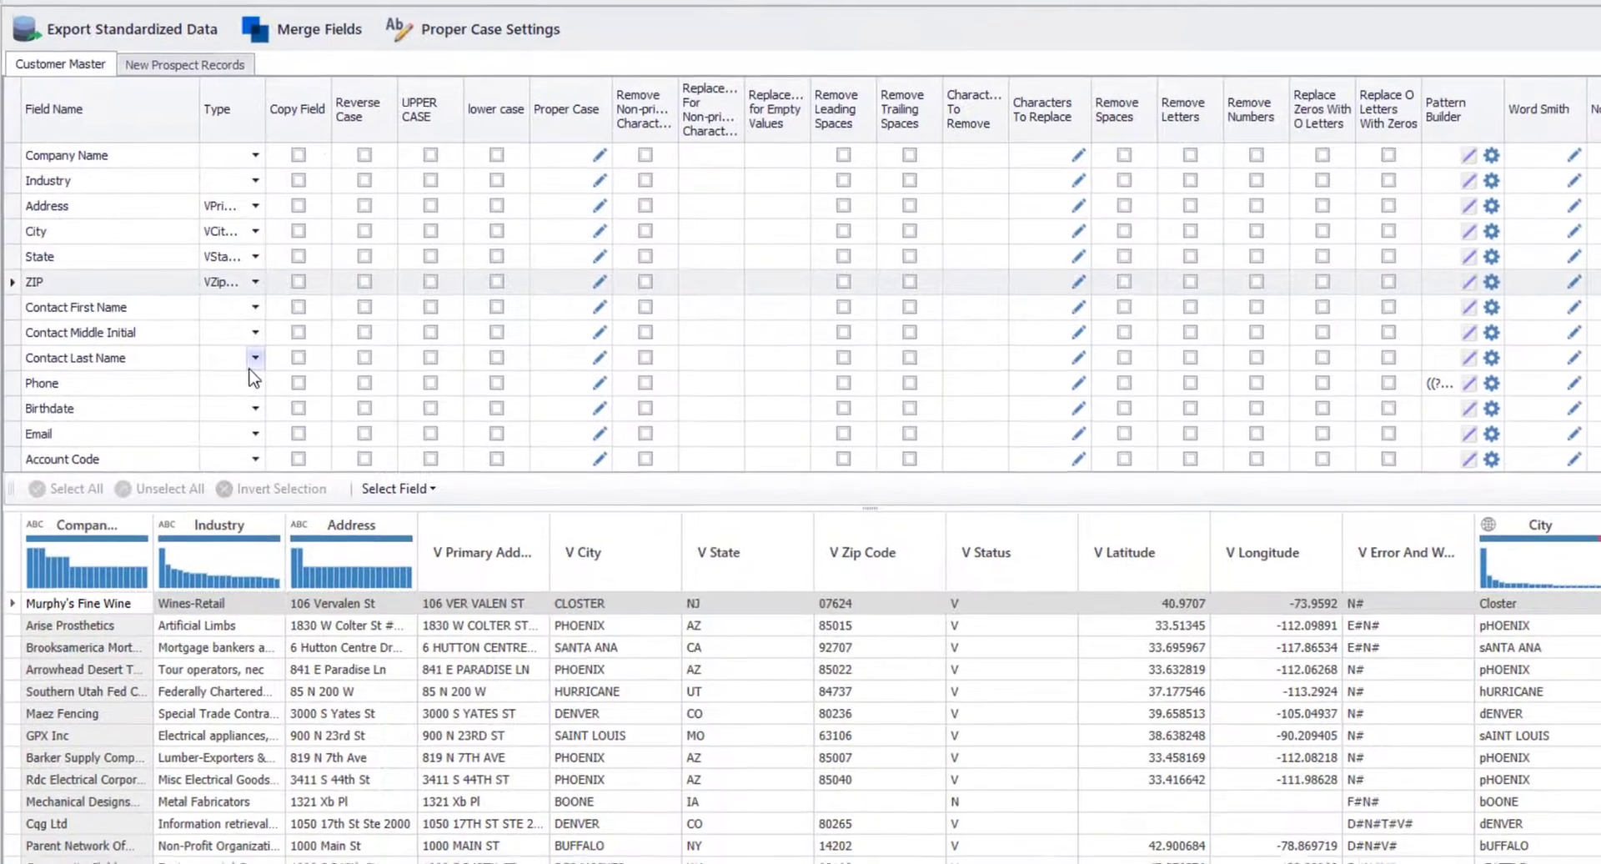
{"action": "scroll", "scroll_direction": "down", "scroll_amount": 3}
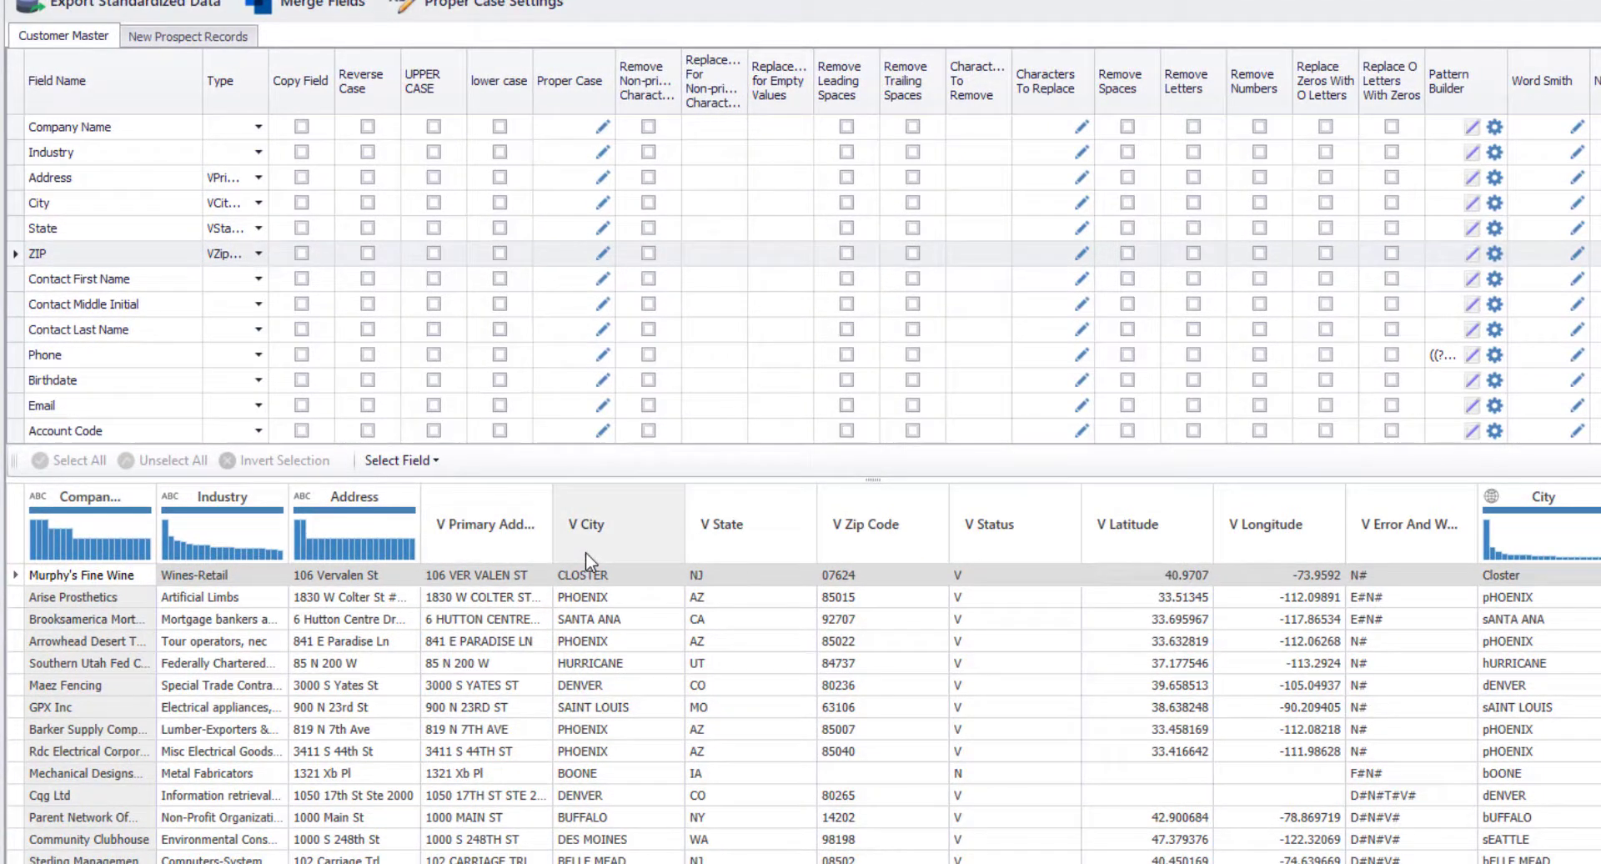
{"action": "mouse_move", "coordinate": [868, 570]}
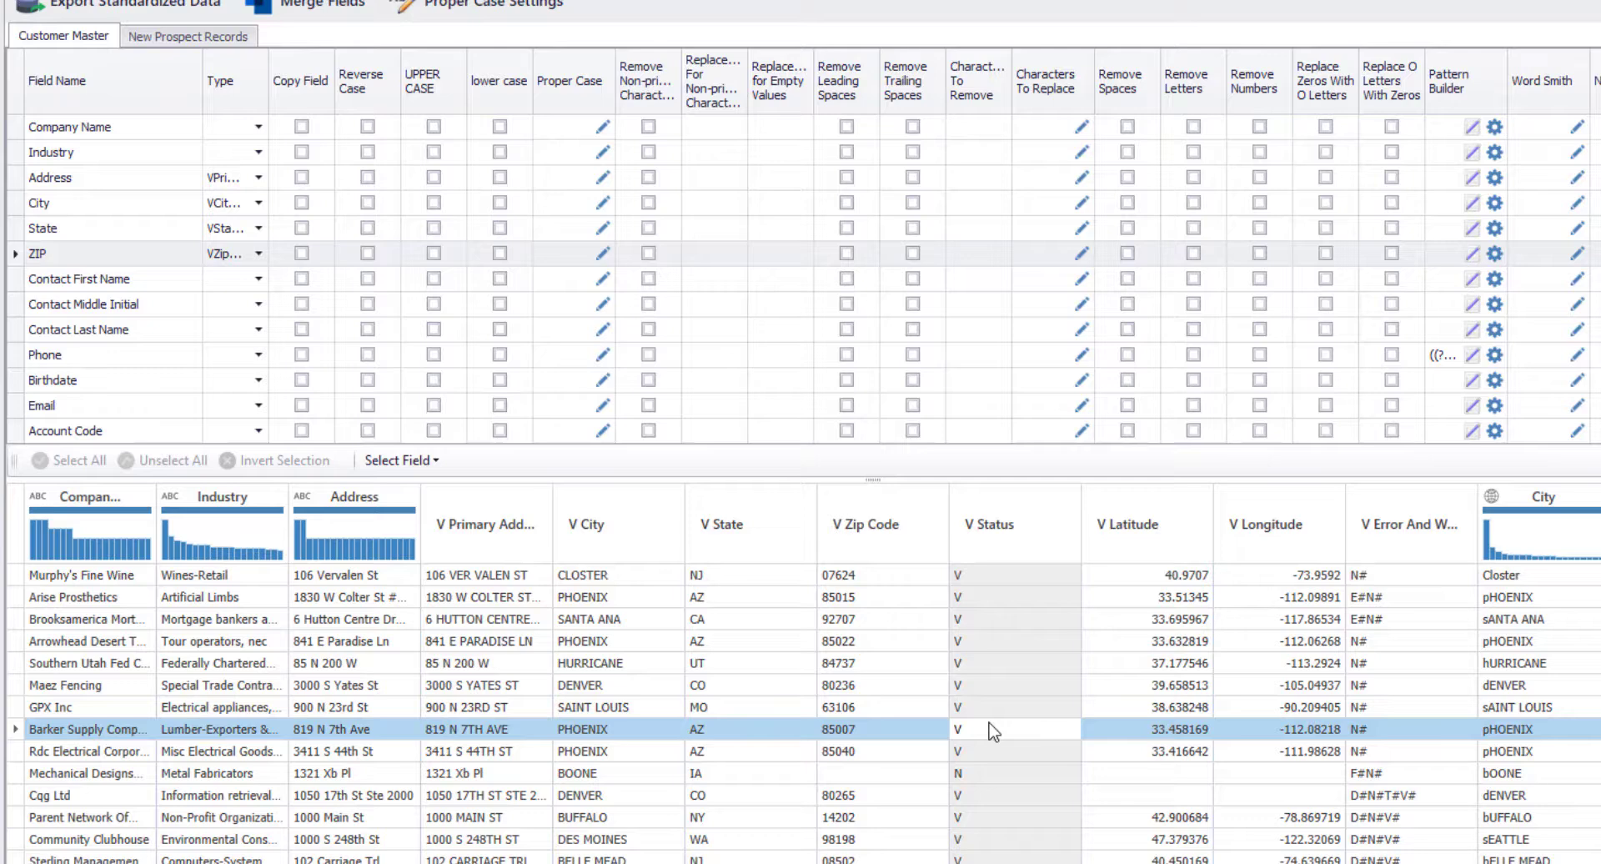
{"action": "left_click", "coordinate": [990, 774]}
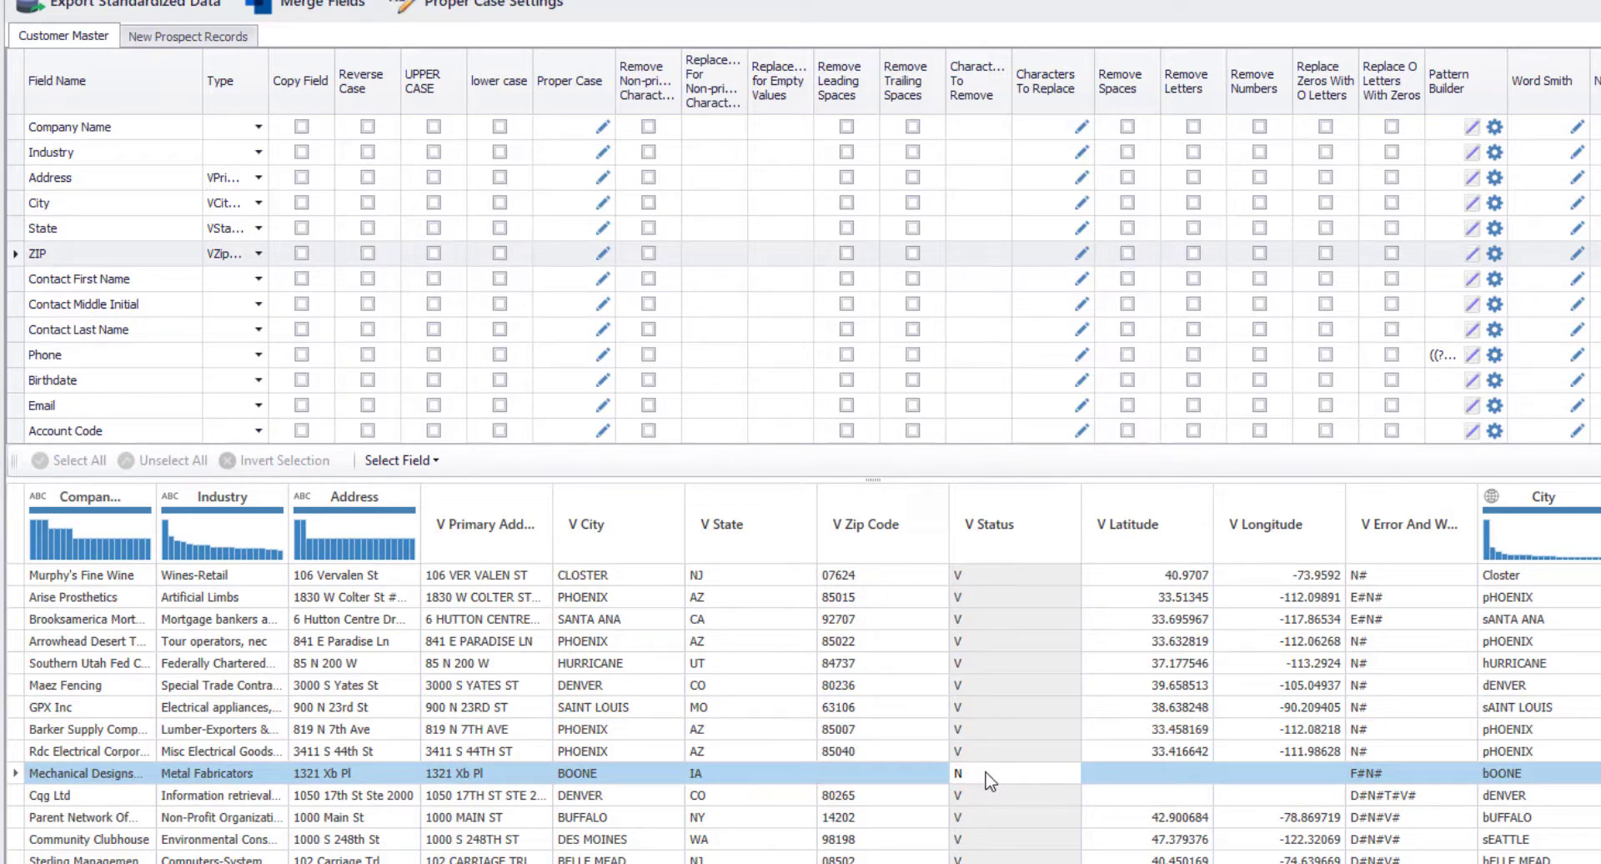
{"action": "mouse_move", "coordinate": [1144, 611]}
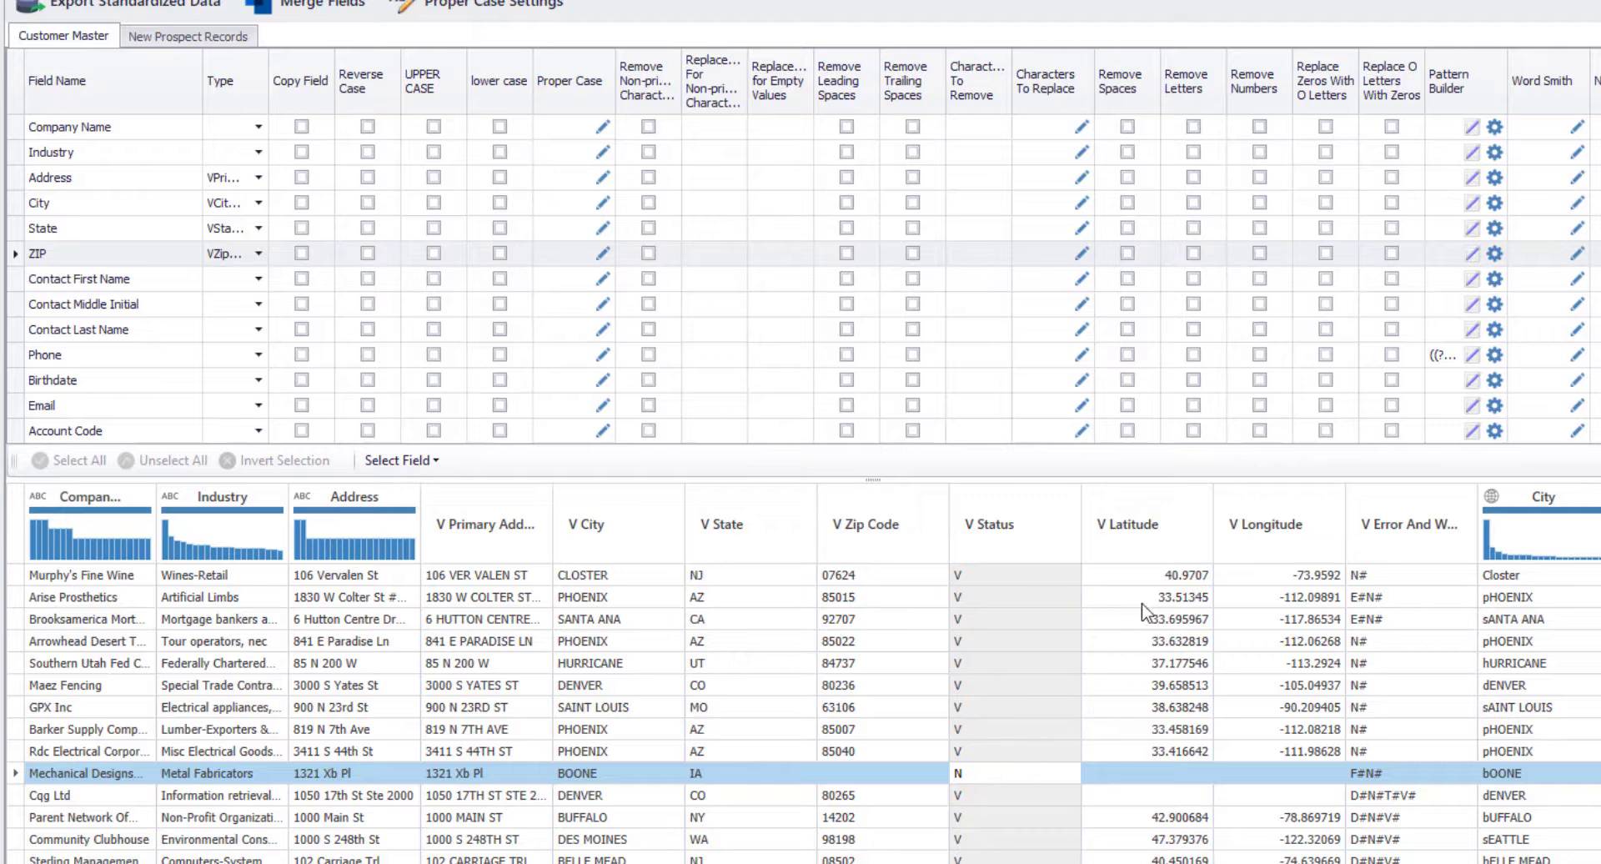
{"action": "mouse_move", "coordinate": [1266, 552]}
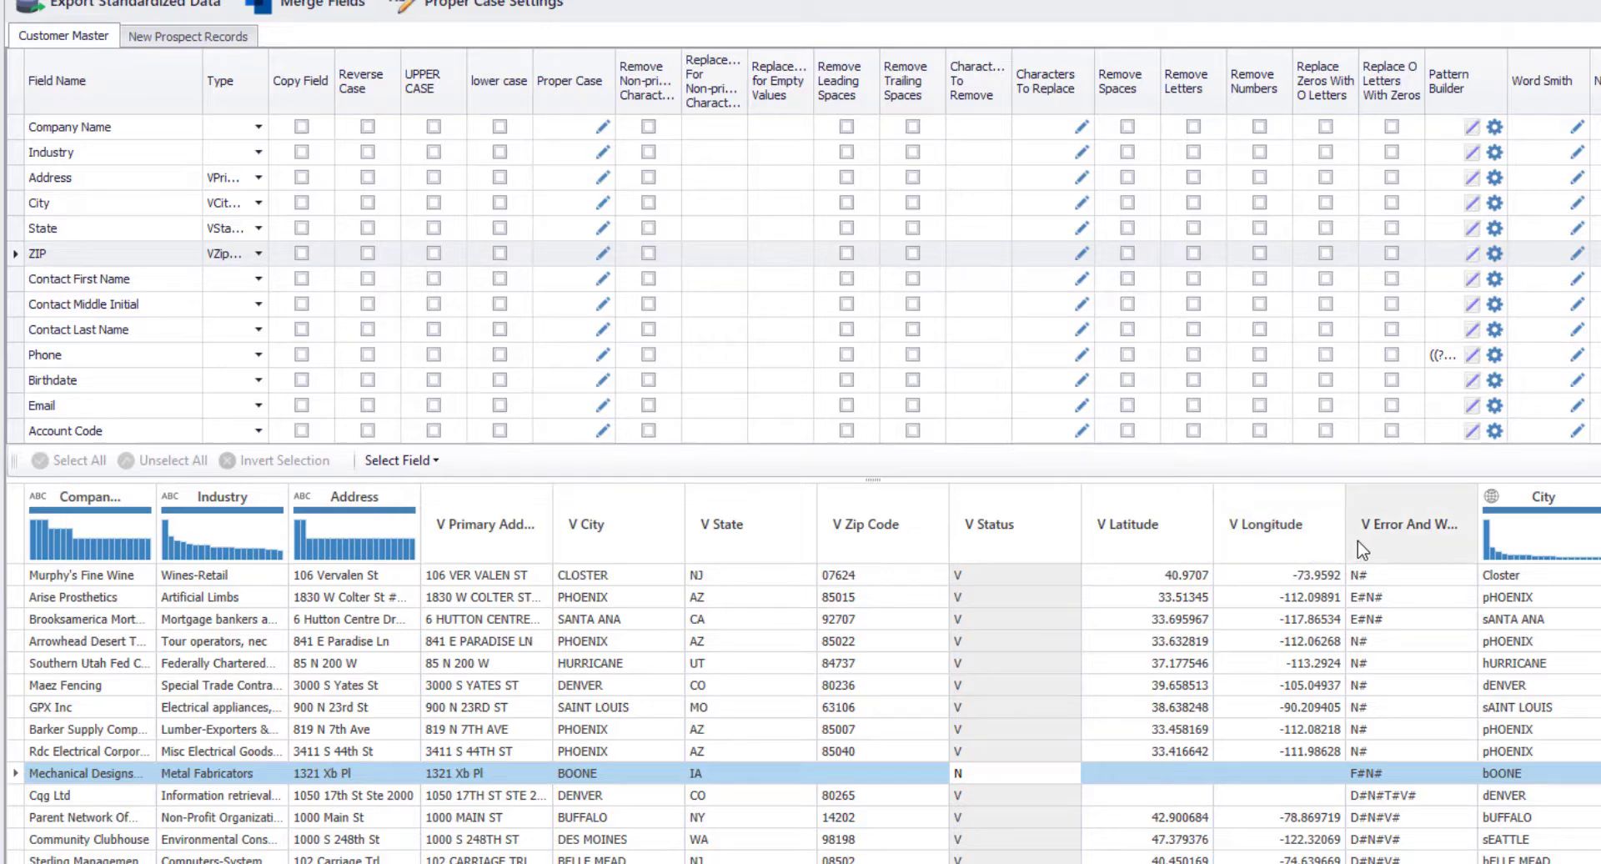
{"action": "mouse_move", "coordinate": [1367, 737]}
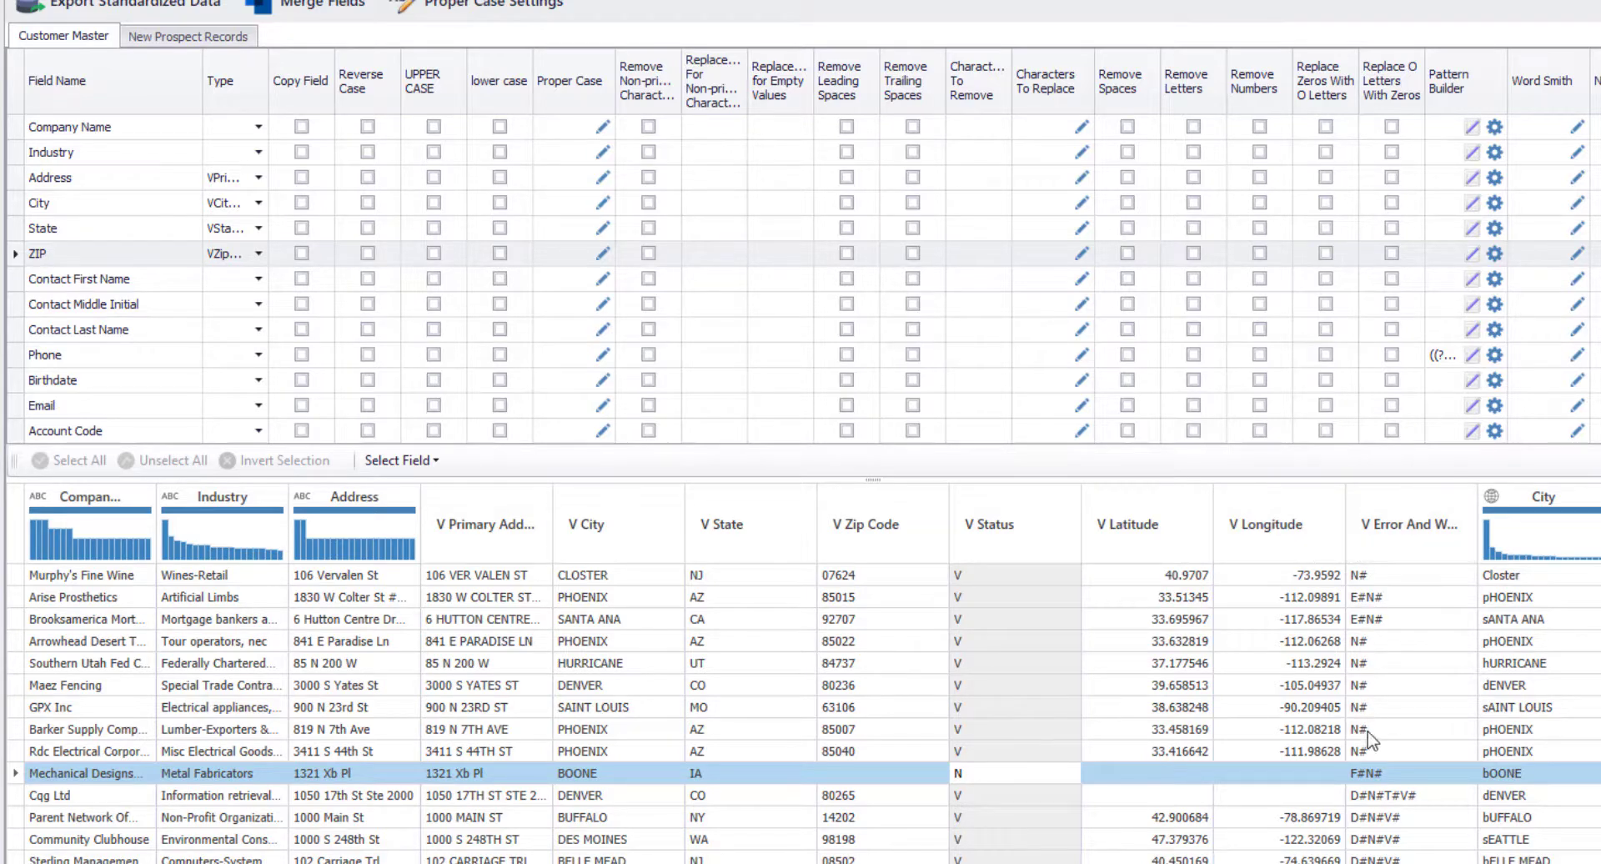
{"action": "scroll", "scroll_direction": "down", "scroll_amount": 3}
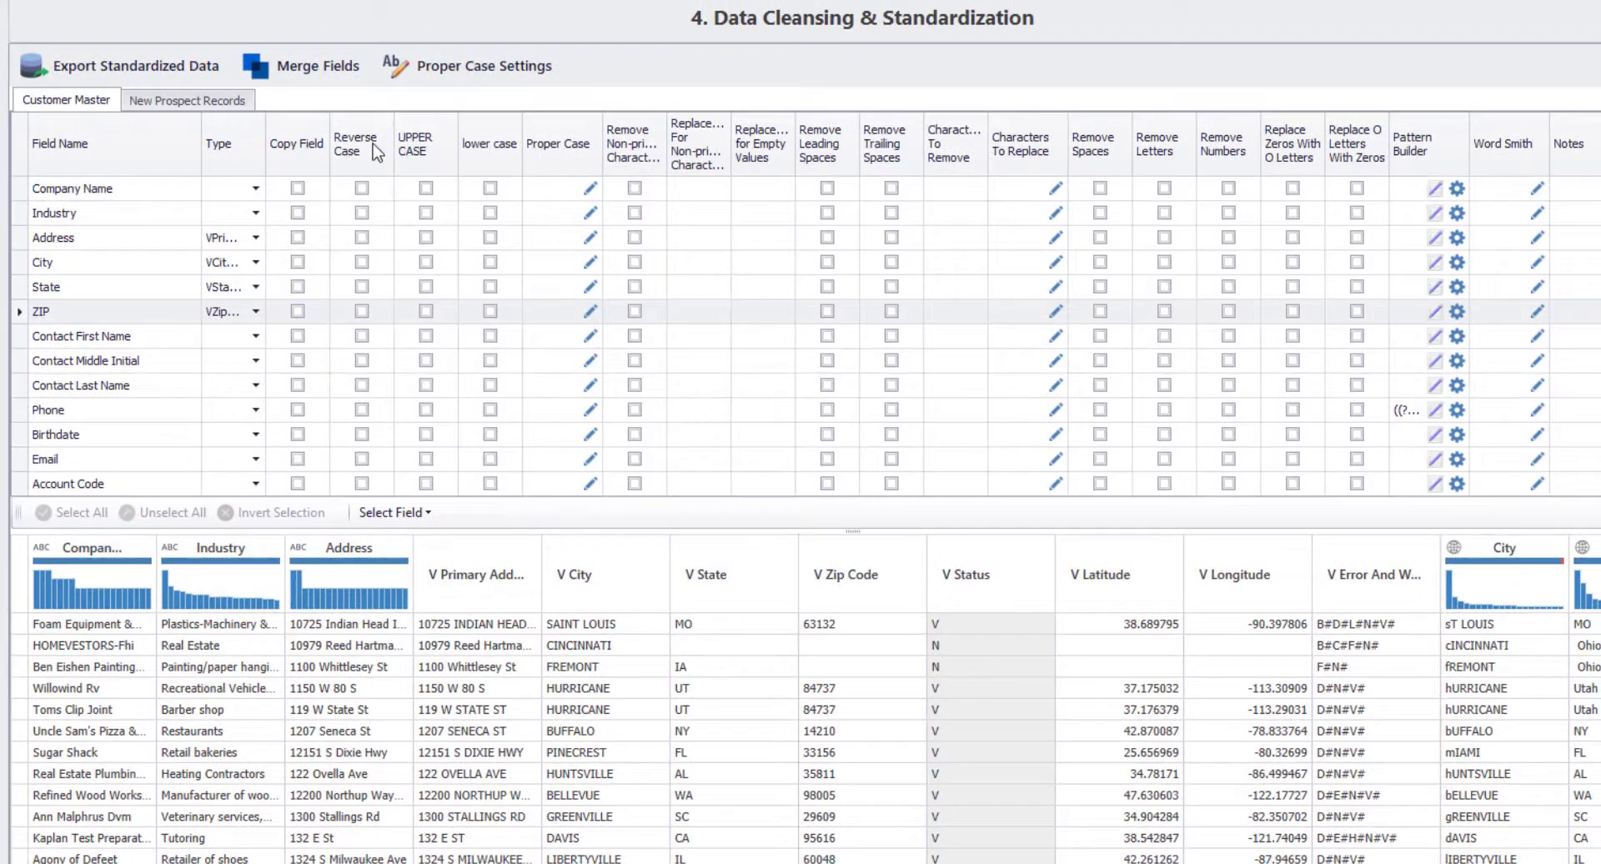
{"action": "mouse_move", "coordinate": [327, 71]}
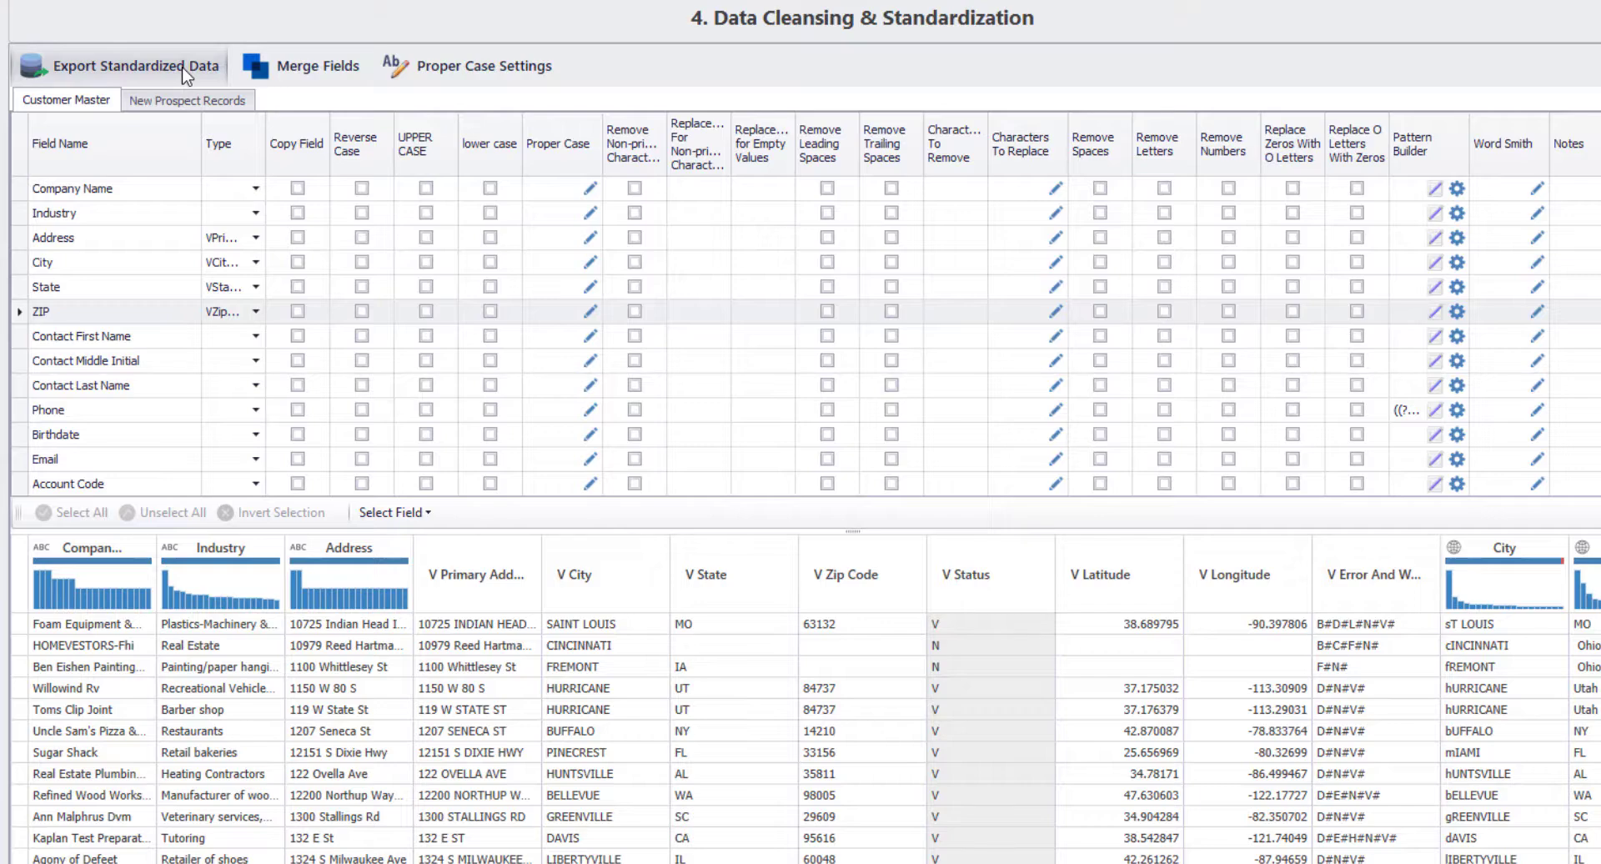
Step: Expand the workflow sidebar listing Project Management, Data Import through Scheduler
{"action": "left_click", "coordinate": [221, 38]}
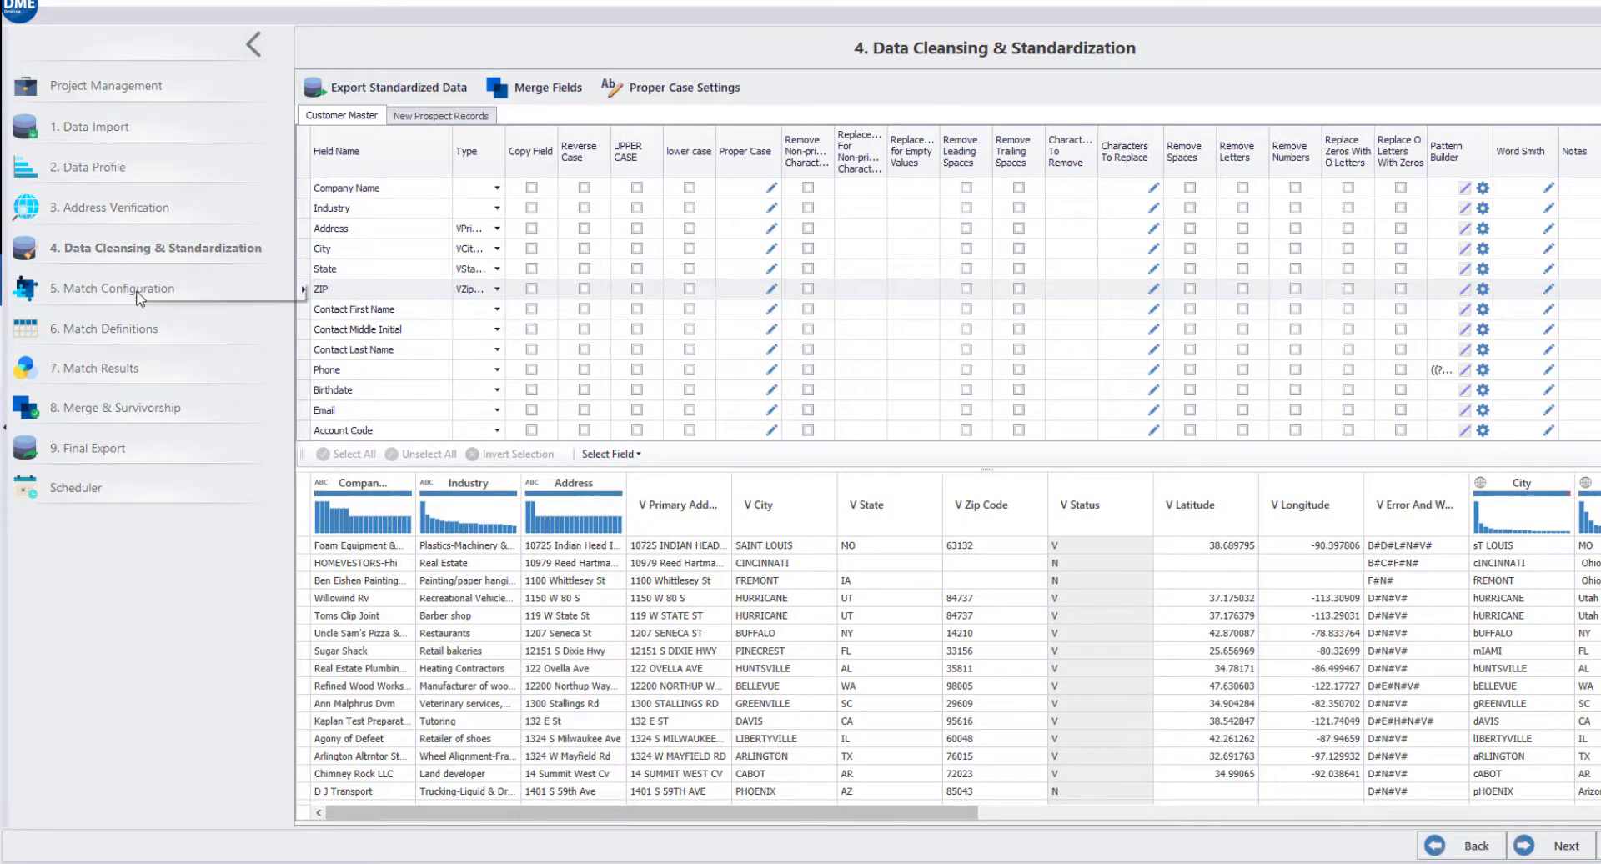
{"action": "mouse_move", "coordinate": [133, 548]}
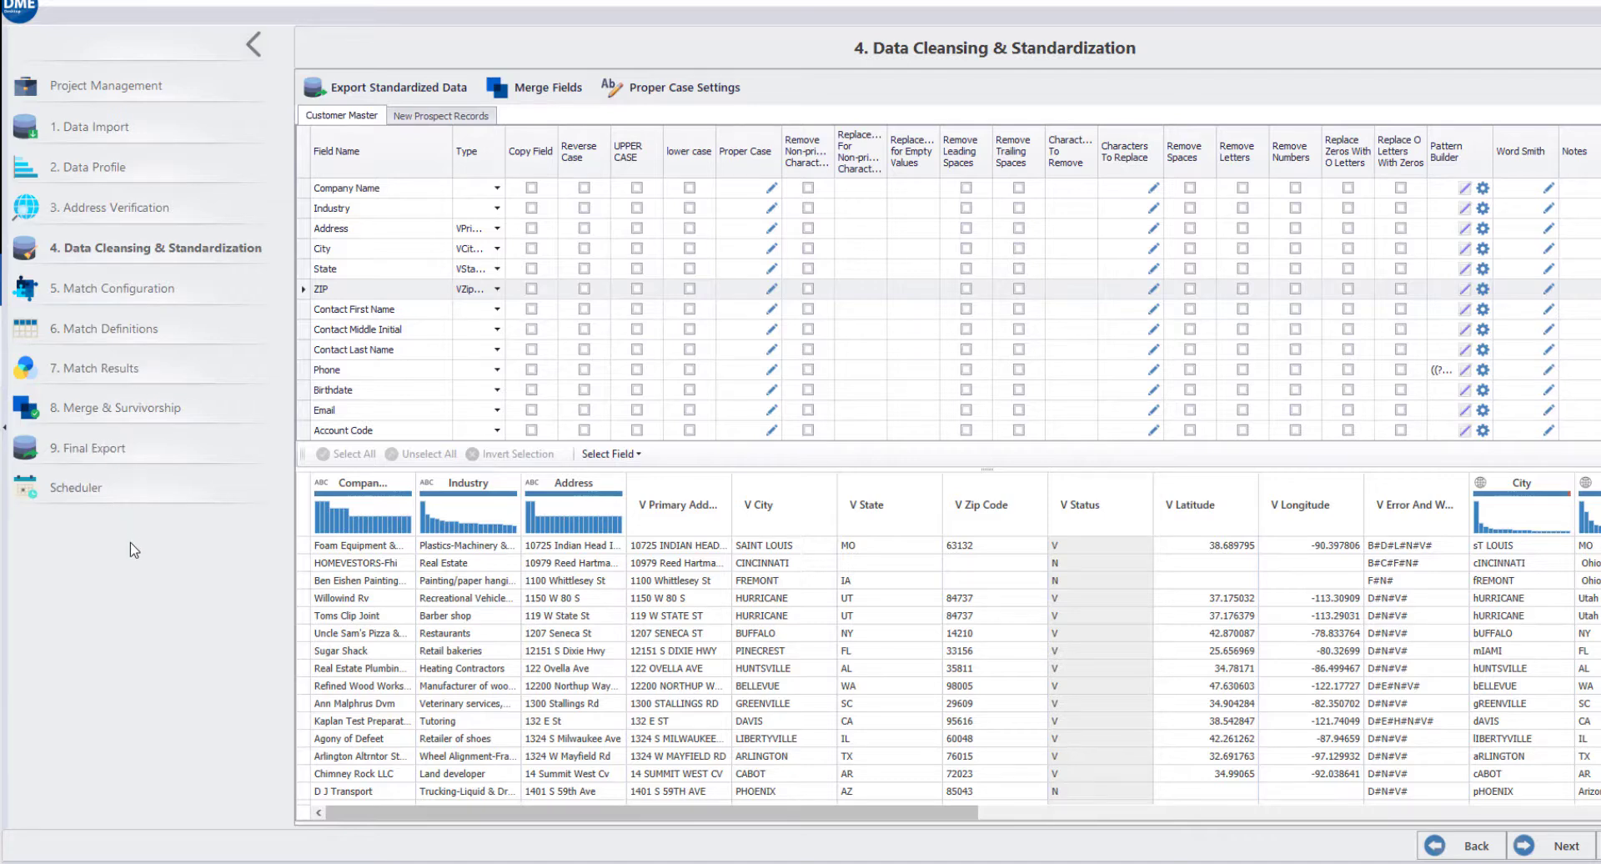